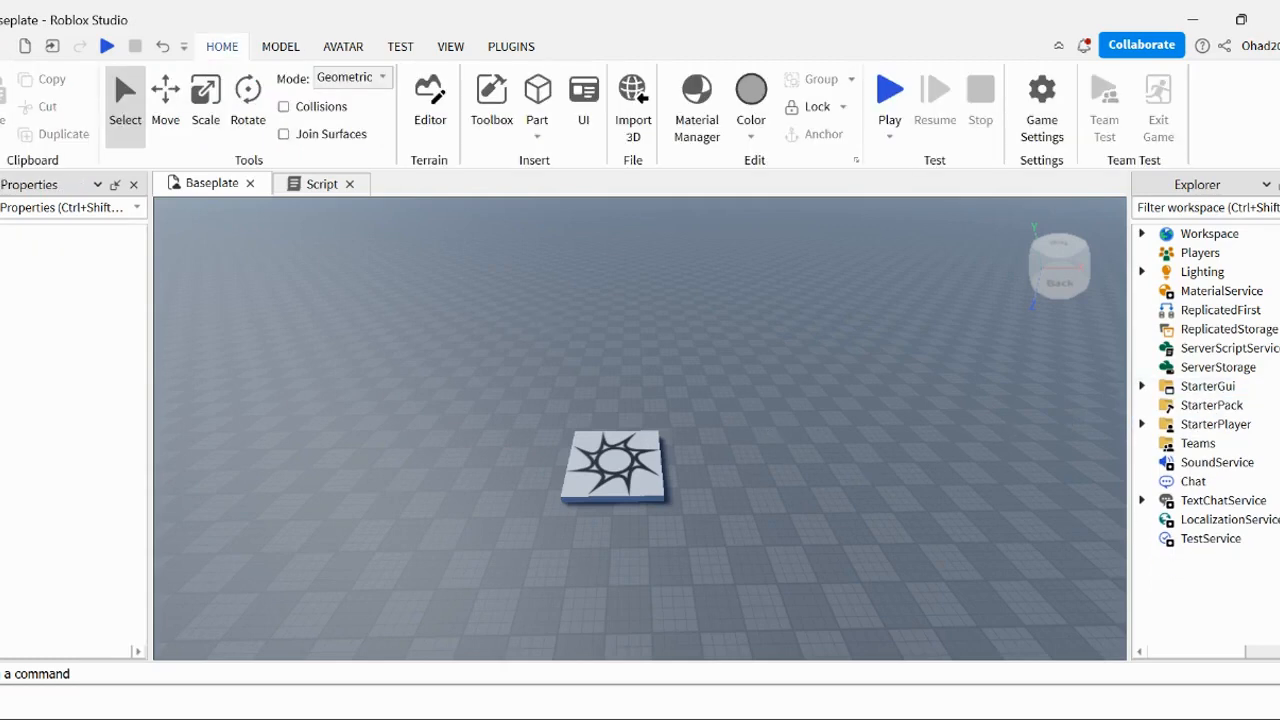
mouse_move(960, 396)
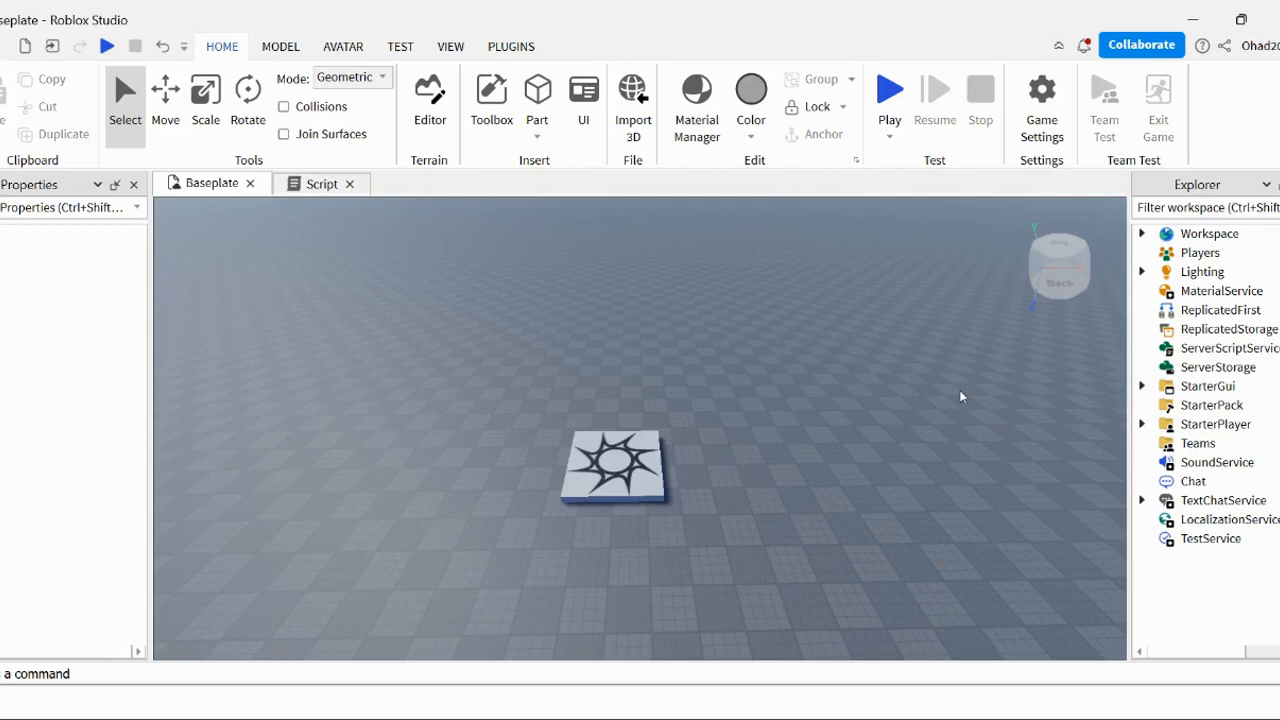
mouse_move(856, 54)
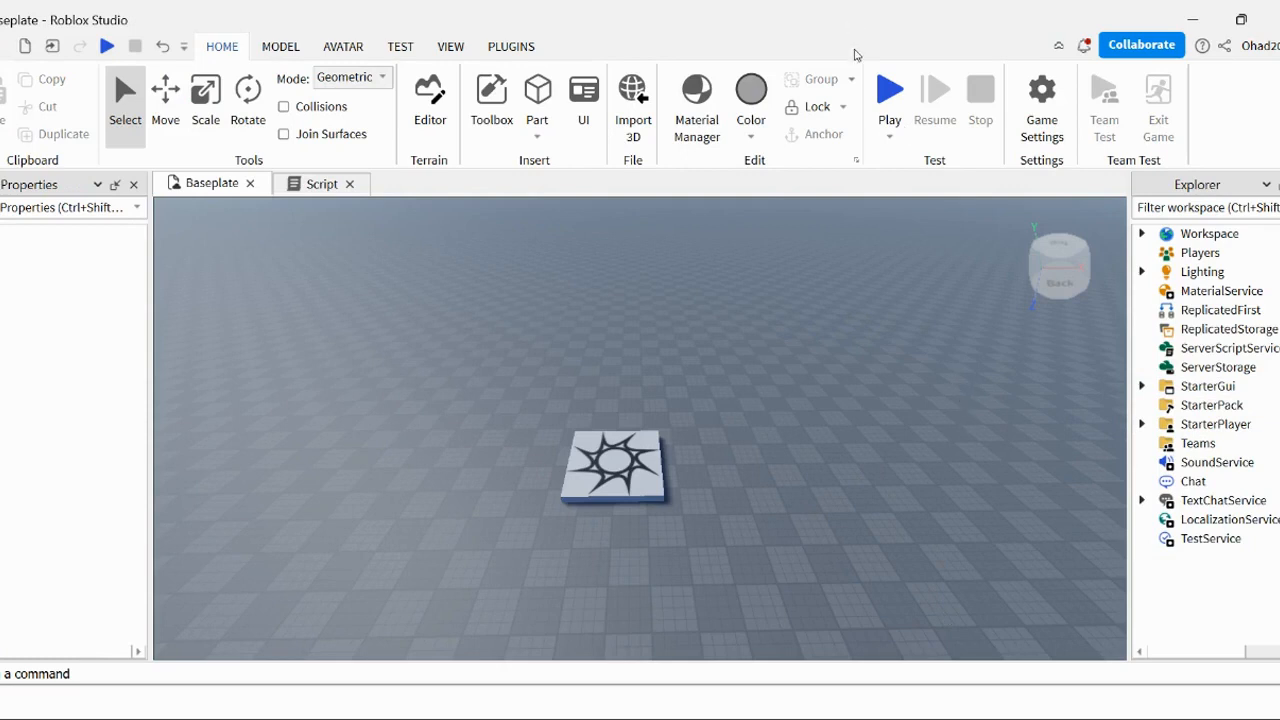
Run a playtest of the Baseplate place in the viewport, with the in-game menu showing.
left_click(887, 90)
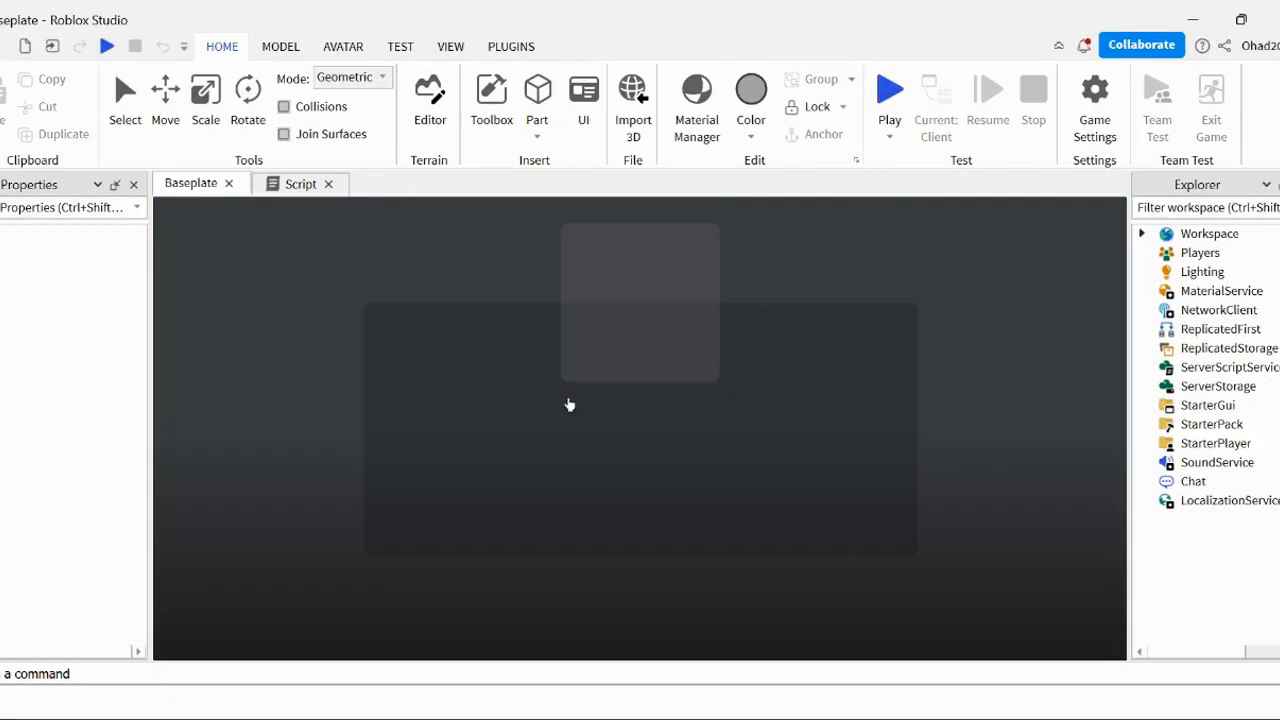
left_click(888, 89)
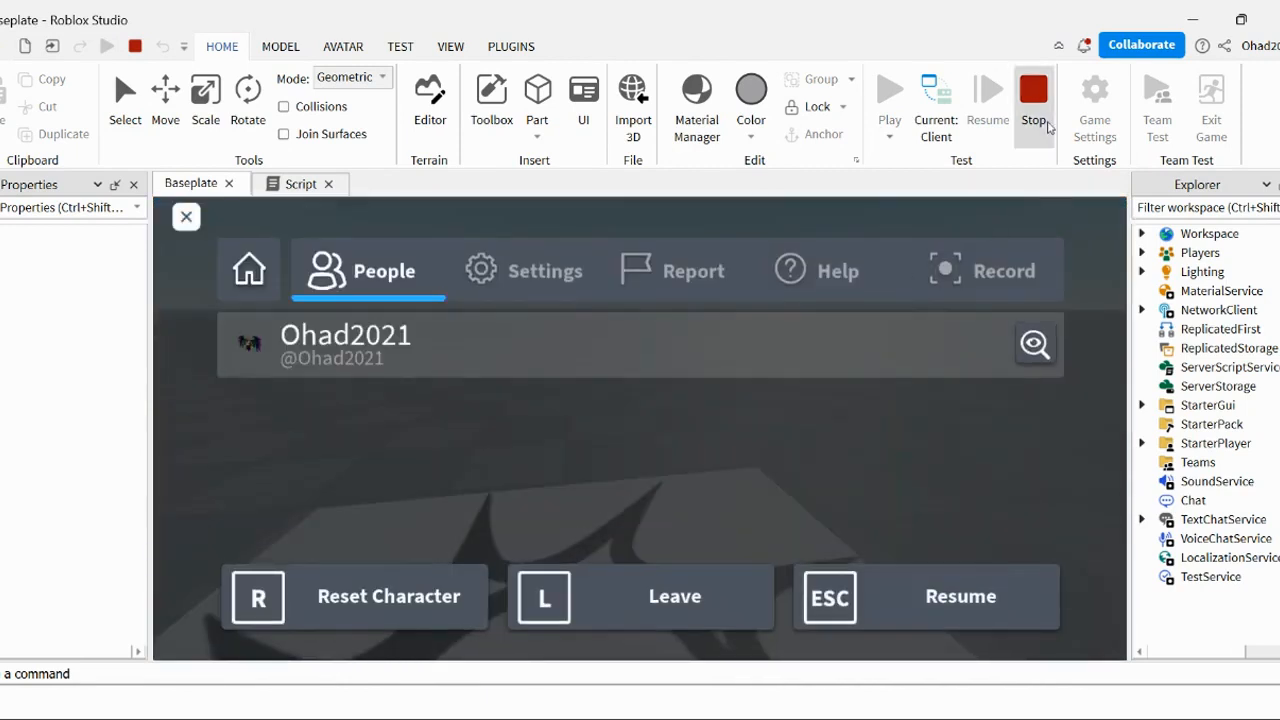
Stop the test, add a ScreenGui with a black Frame under StarterGui, and replay.
left_click(1034, 95)
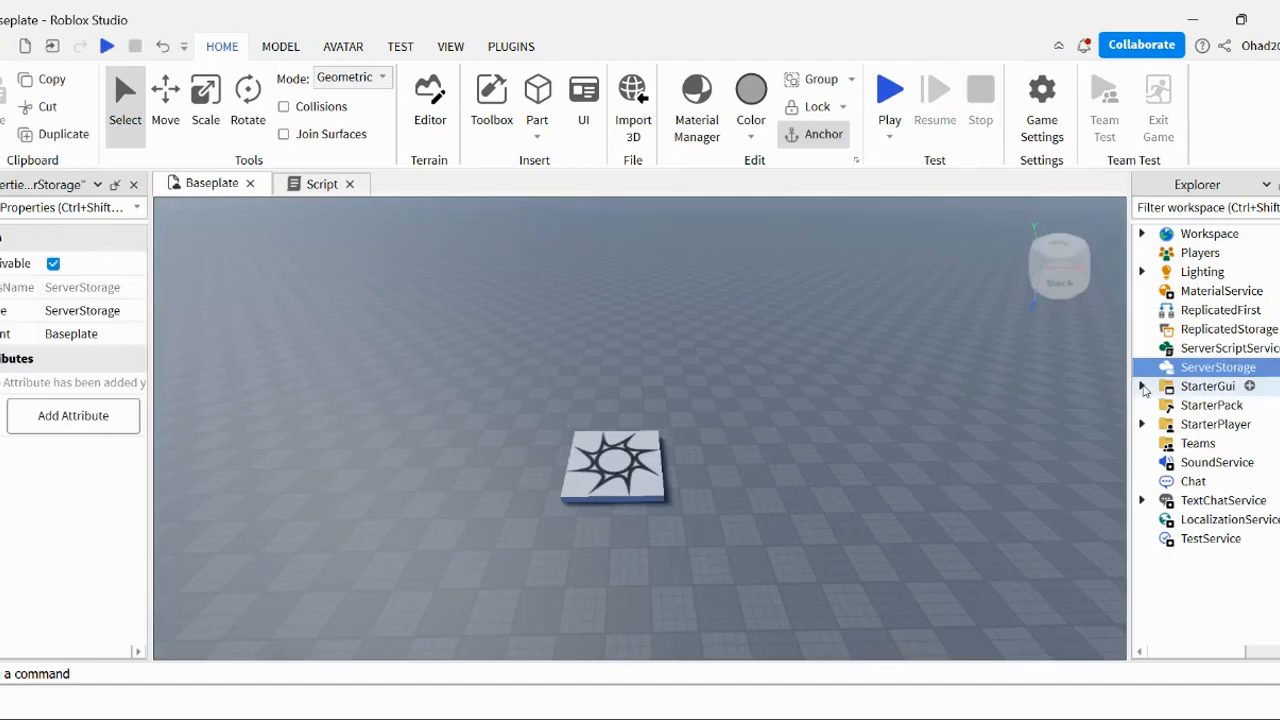
left_click(563, 46)
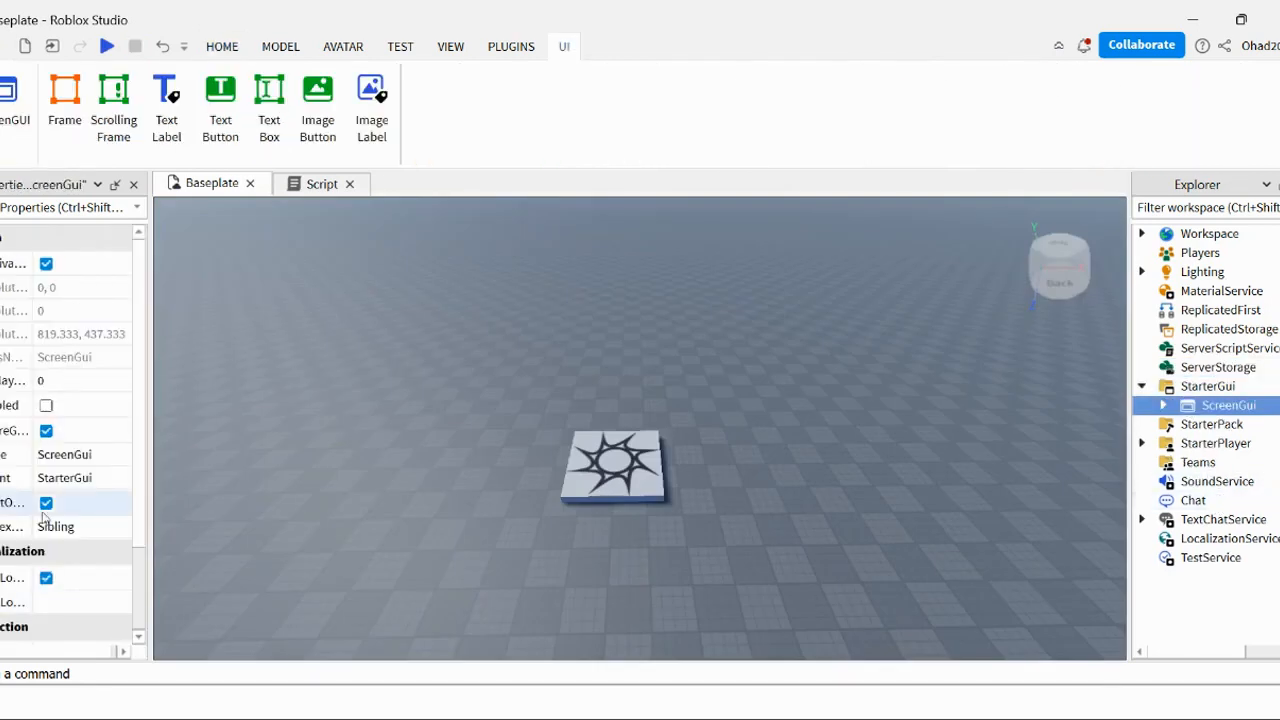
scroll("down", 3)
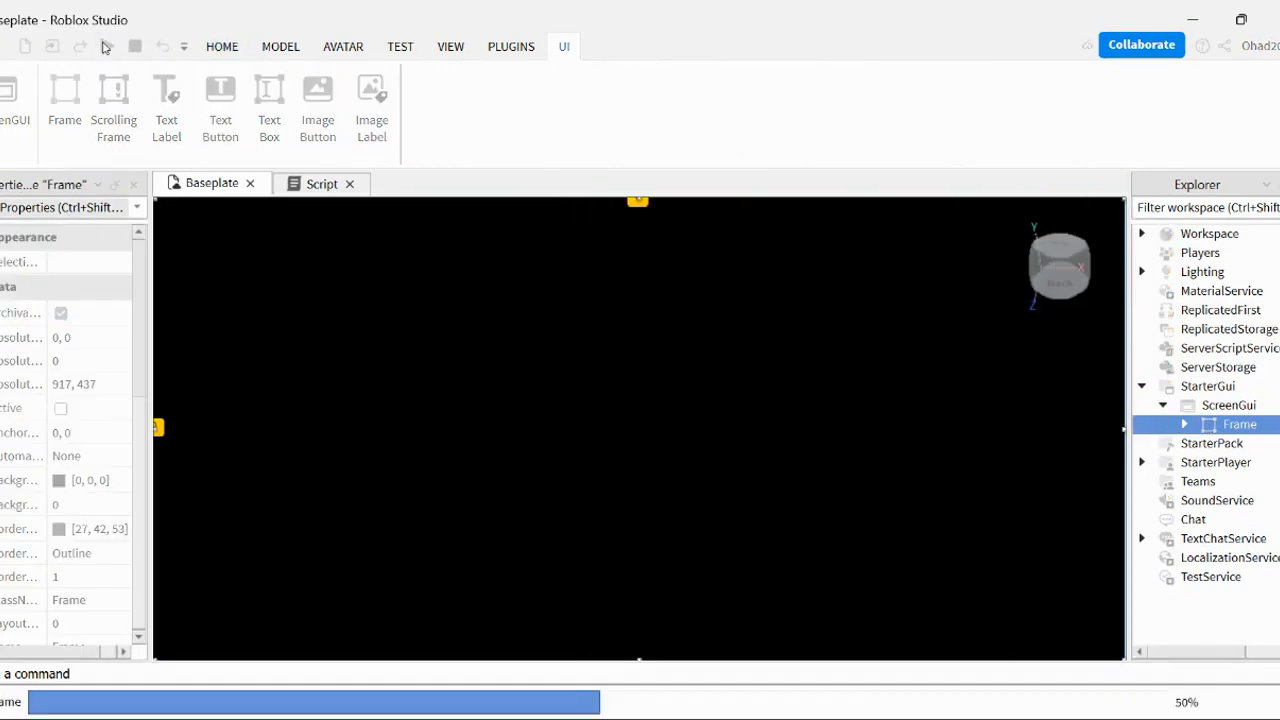
left_click(107, 46)
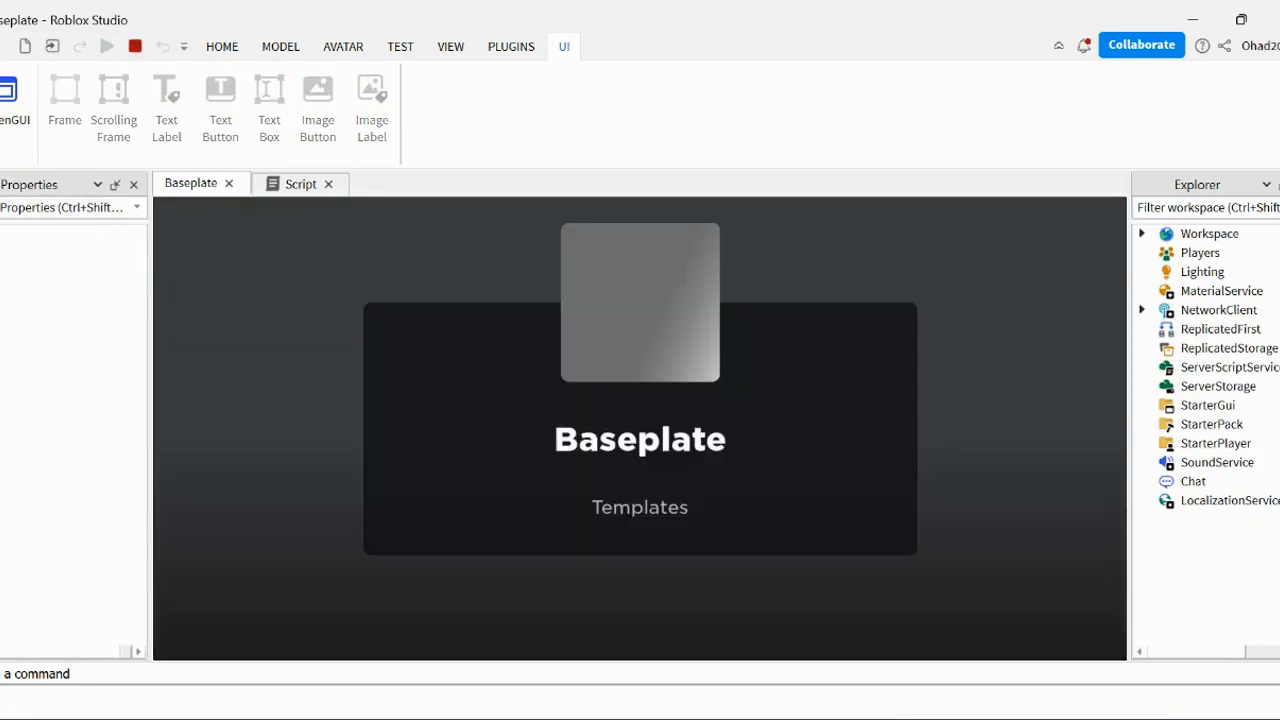
Watch the black frame in the running playtest, then stop the test.
left_click(107, 46)
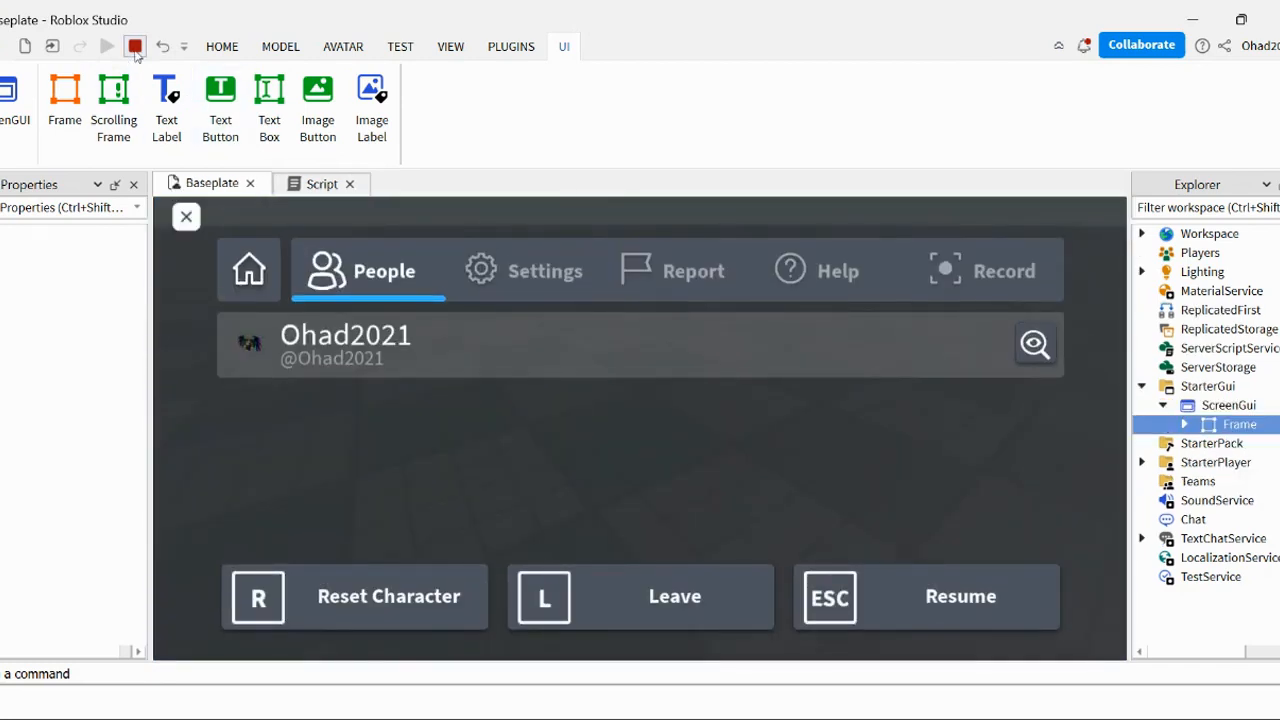
left_click(135, 46)
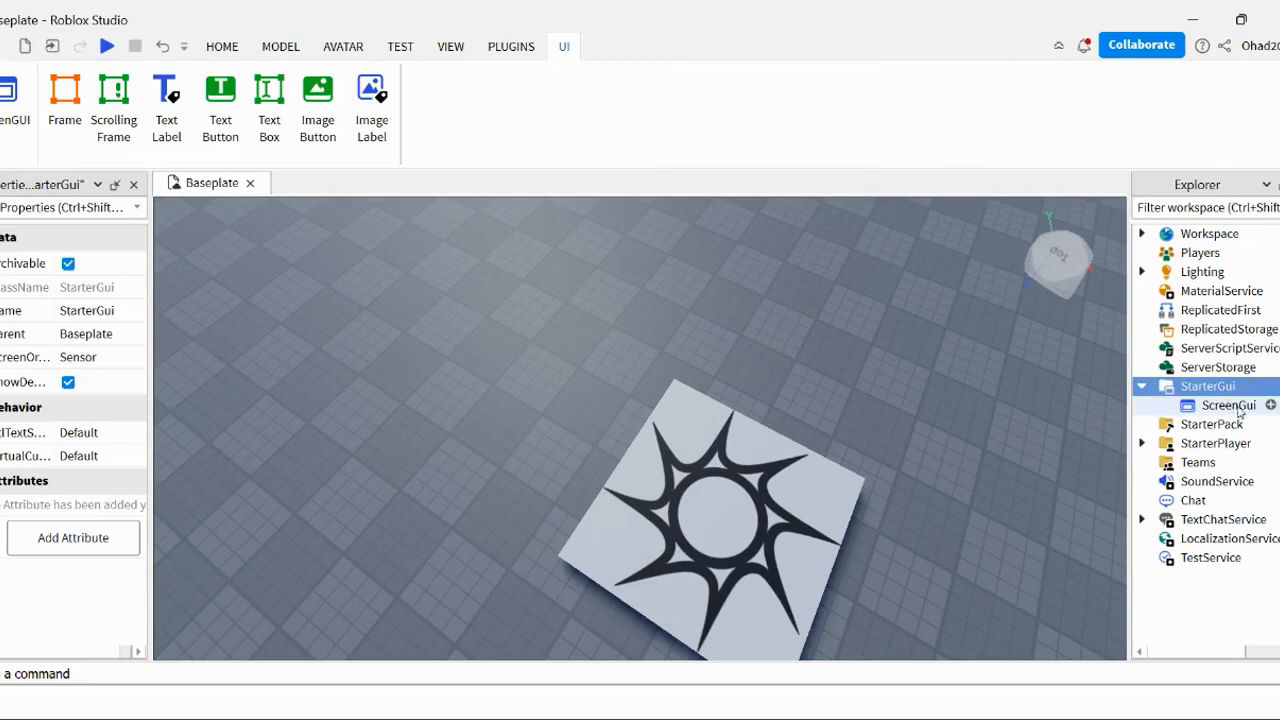
Rename the StarterGui ScreenGui to 'BlinkingGui' through its Name property.
left_click(1228, 405)
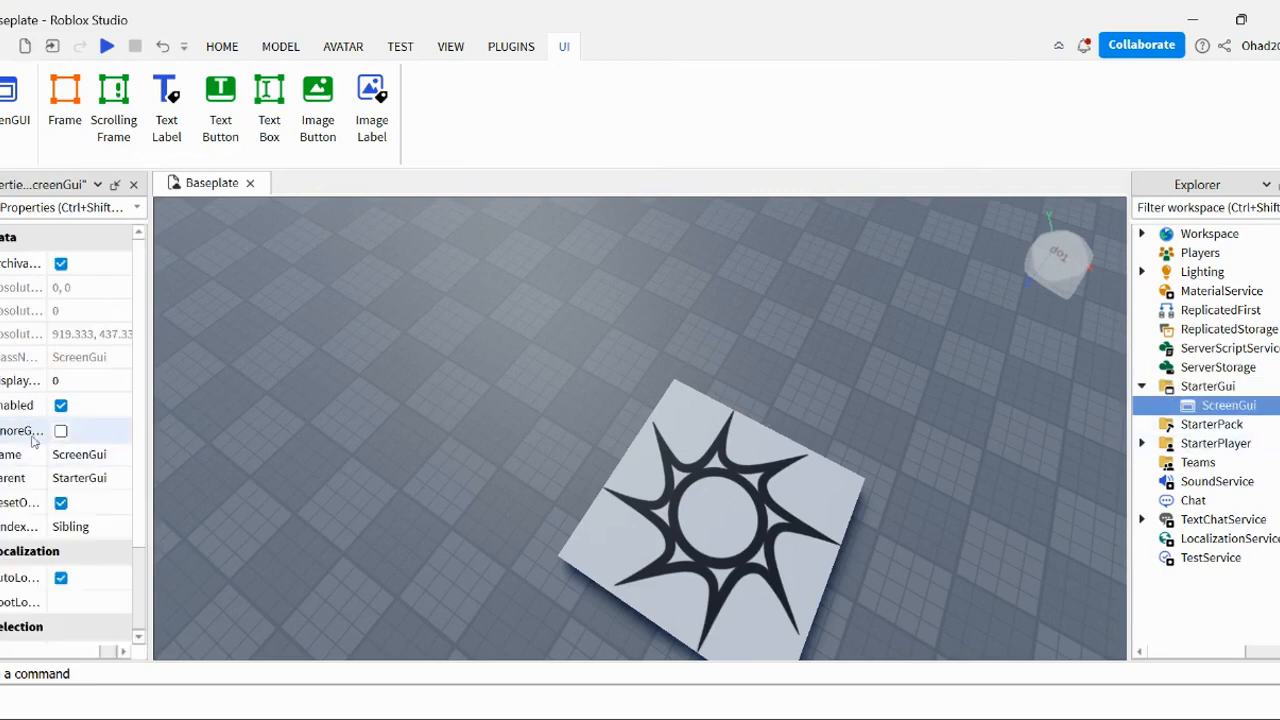
left_click(60, 405)
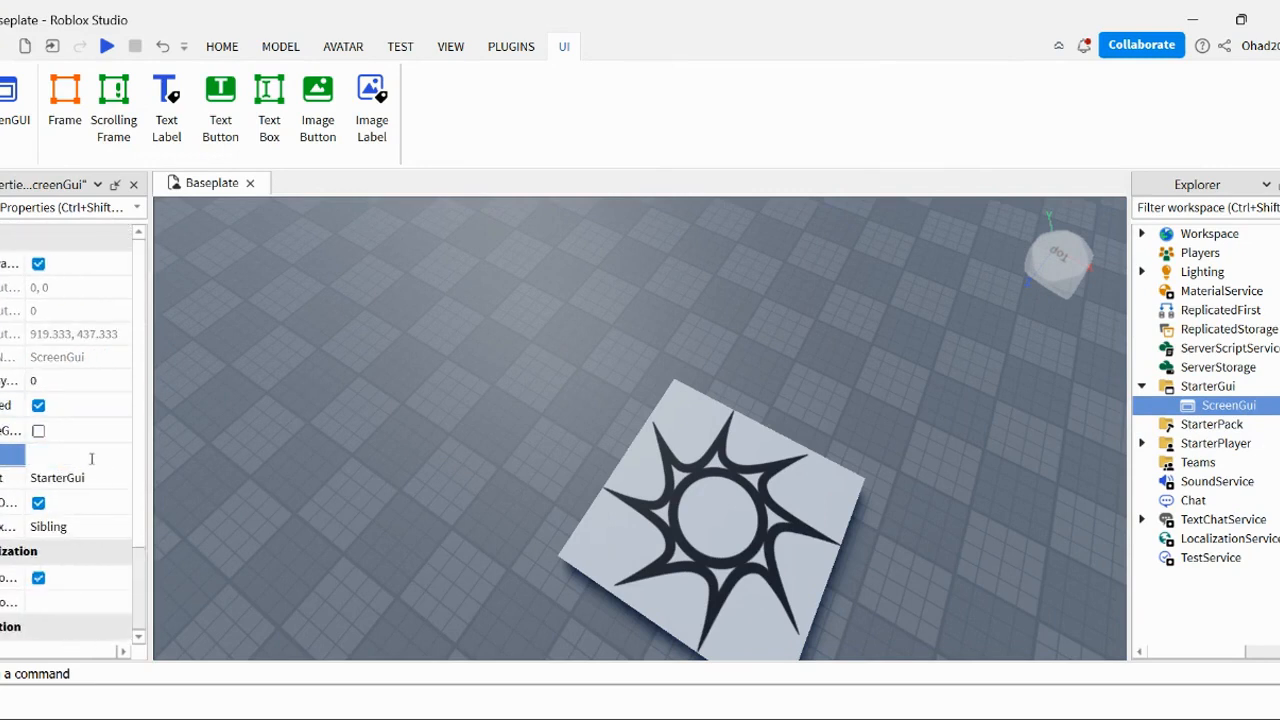
type("B")
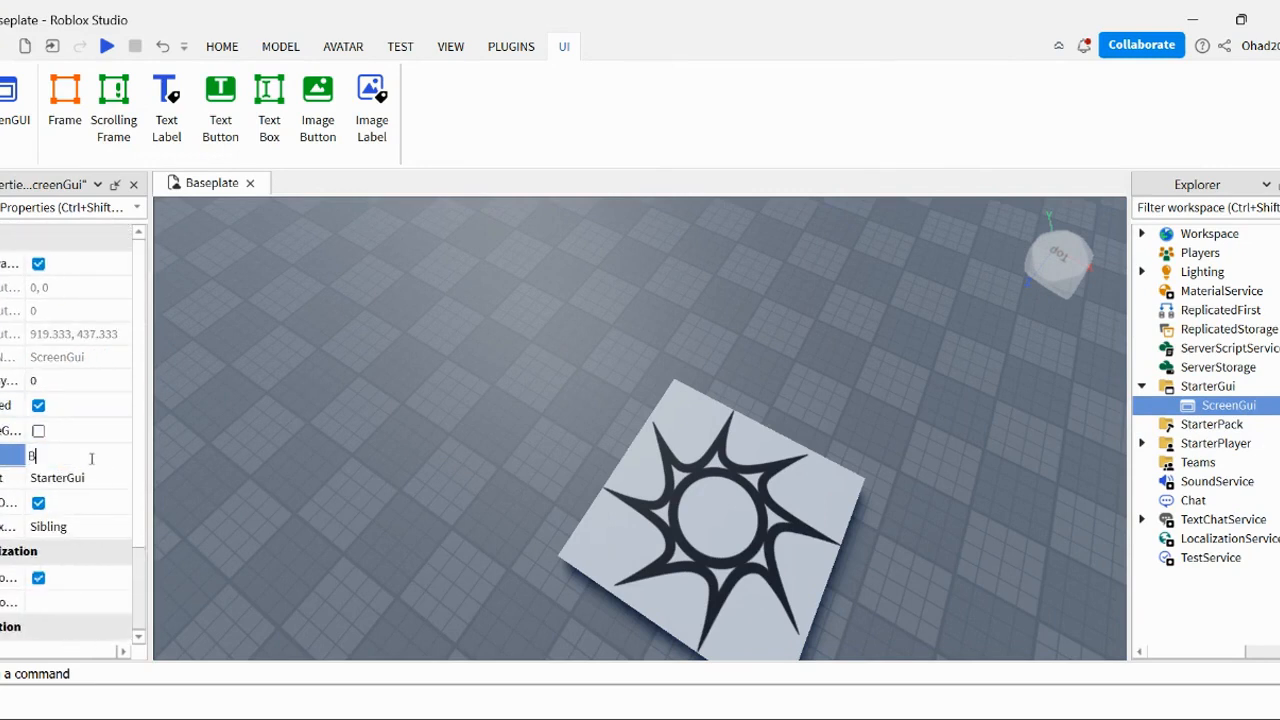
type("lin")
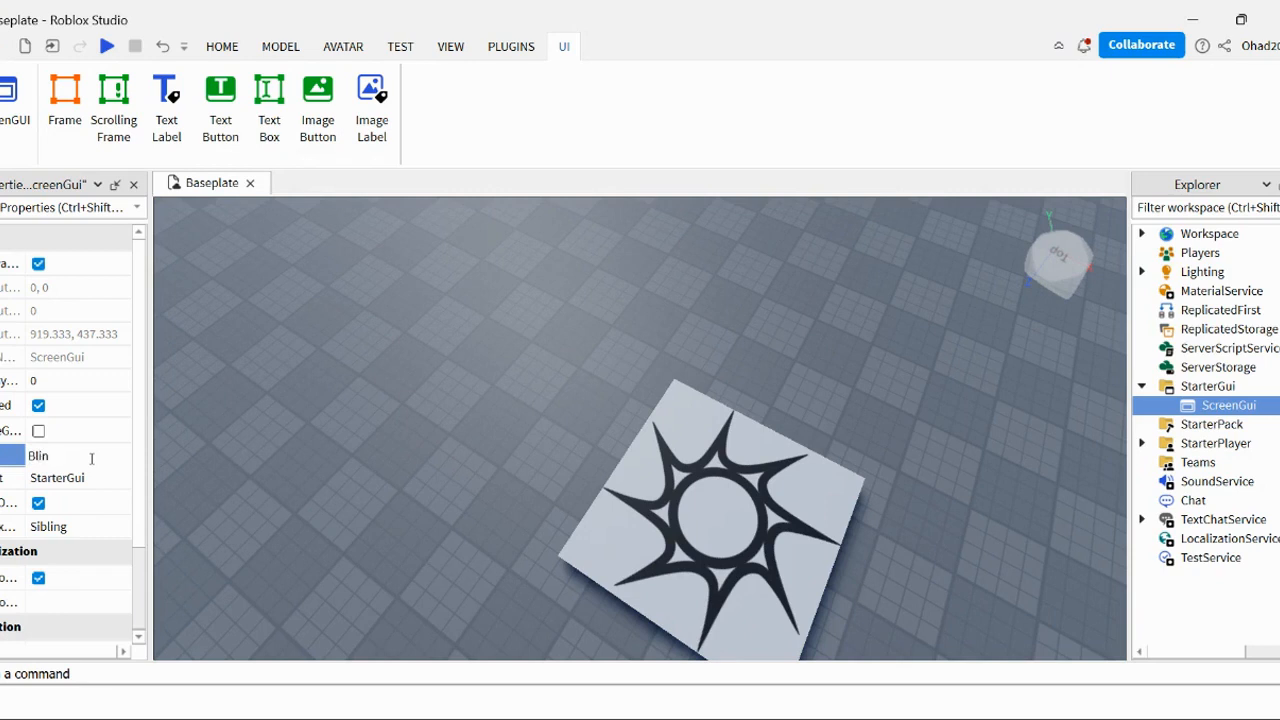
type("kingGui")
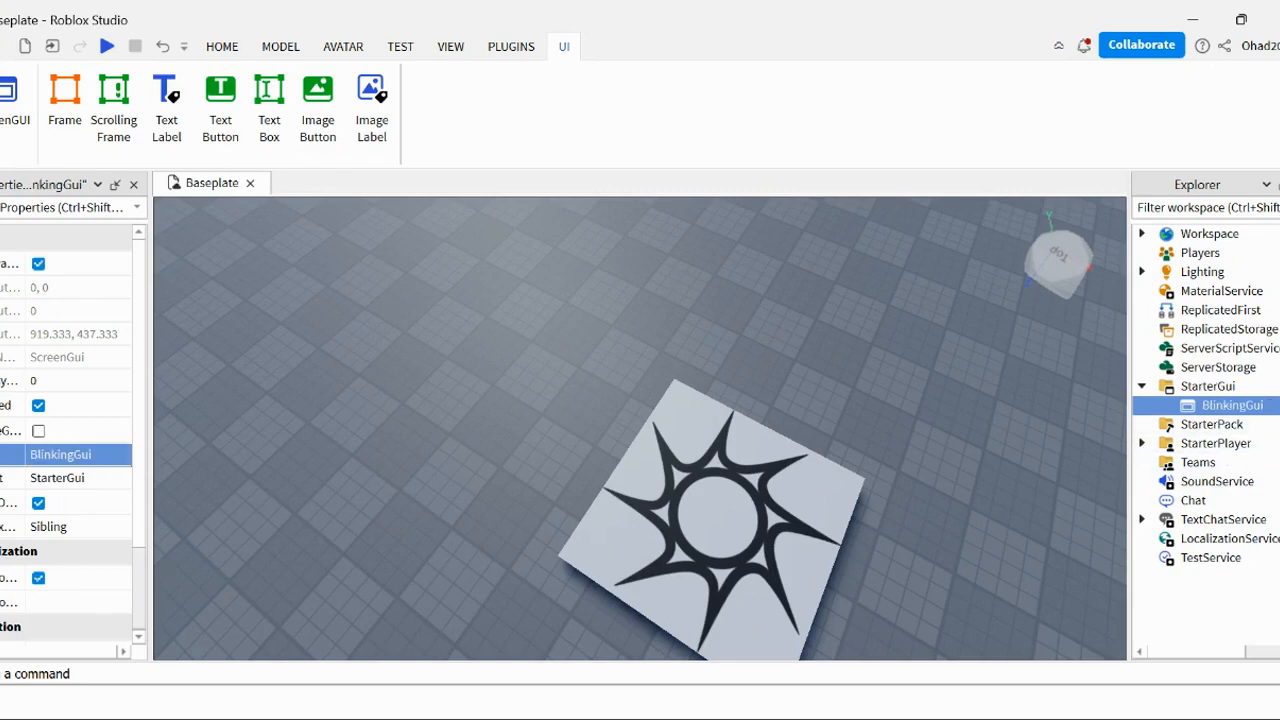
Insert a Frame into BlinkingGui and name it 'Blink'.
left_click(64, 95)
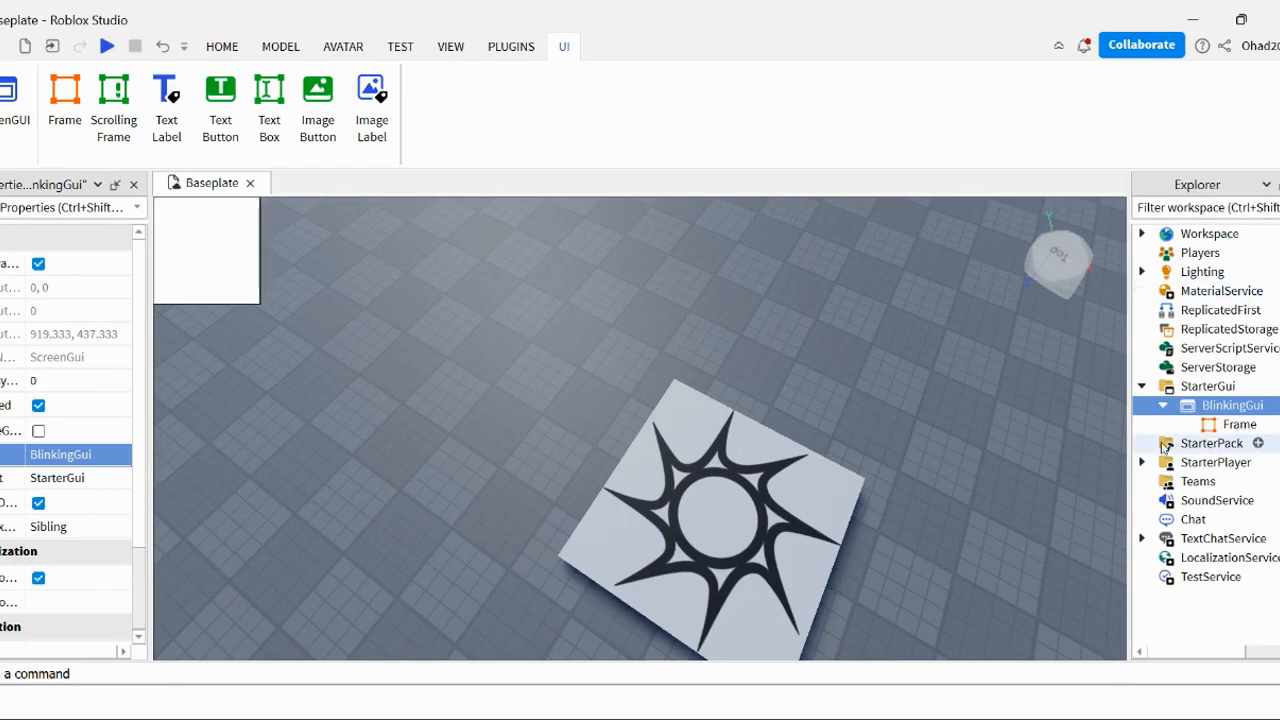
left_click(1238, 423)
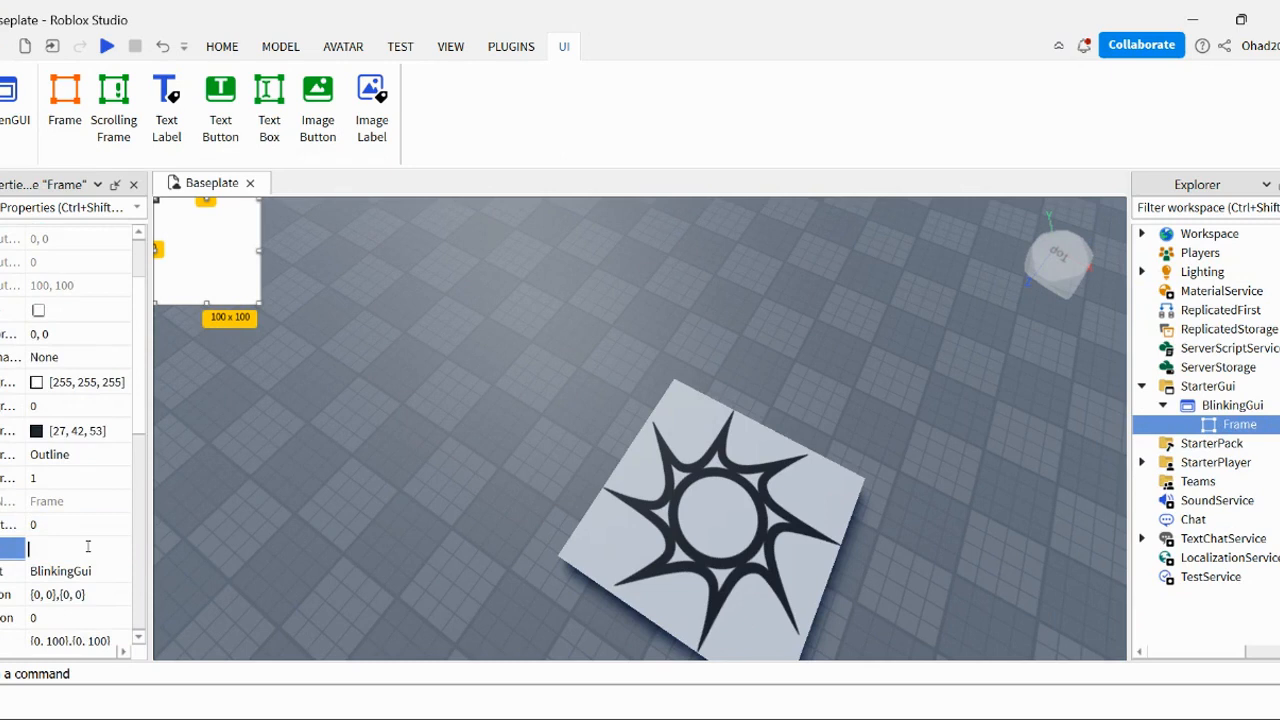
type("Blink")
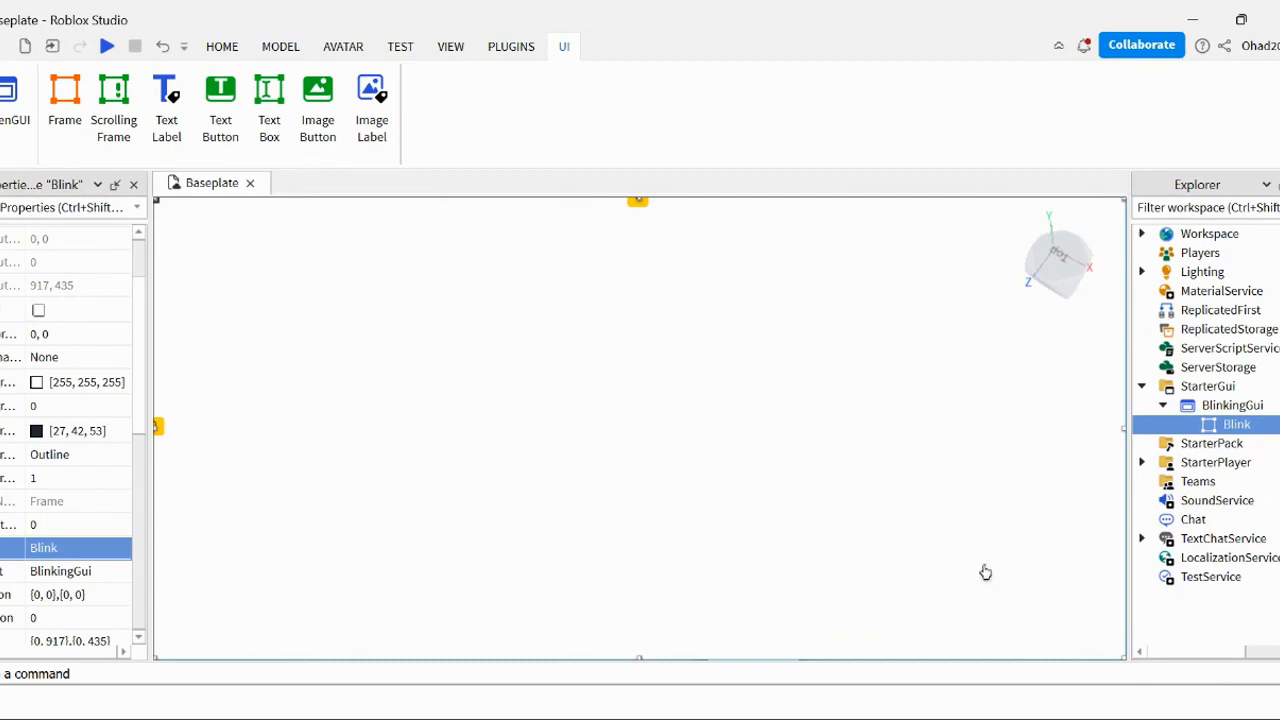
Set the Blink frame's BackgroundColor3 to 0,0,0 (black).
left_click(36, 382)
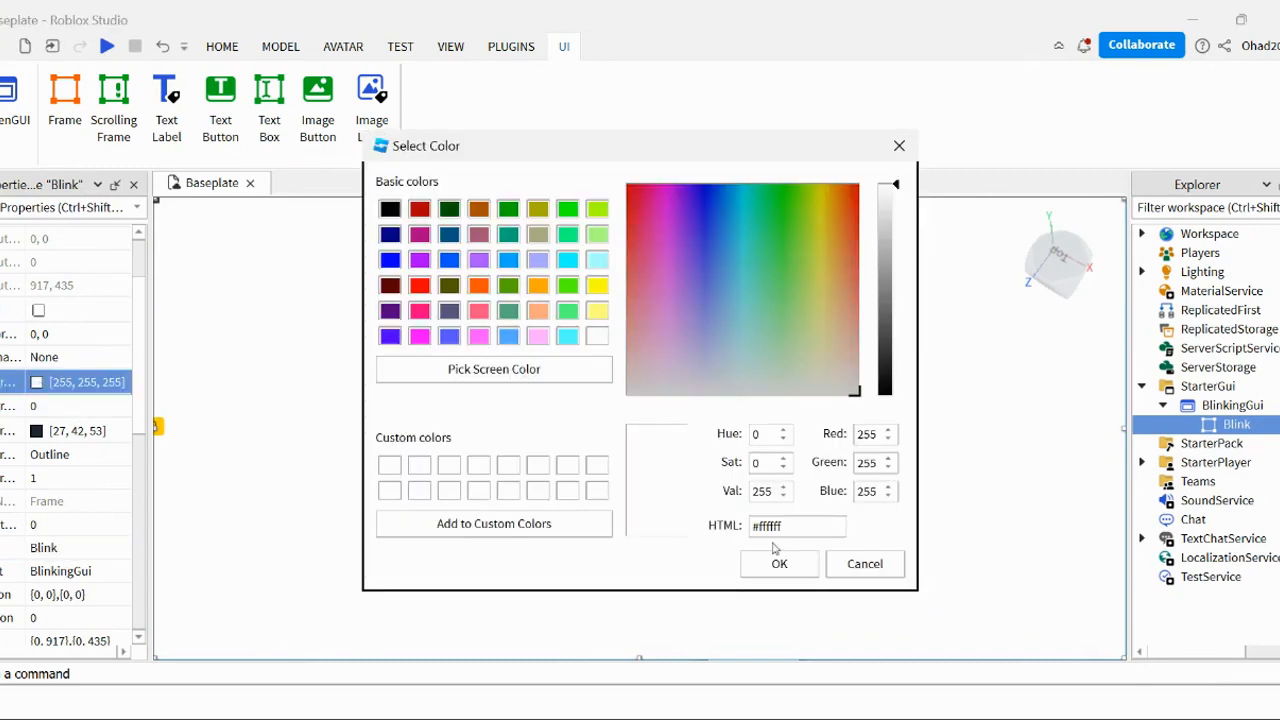
left_click(779, 563)
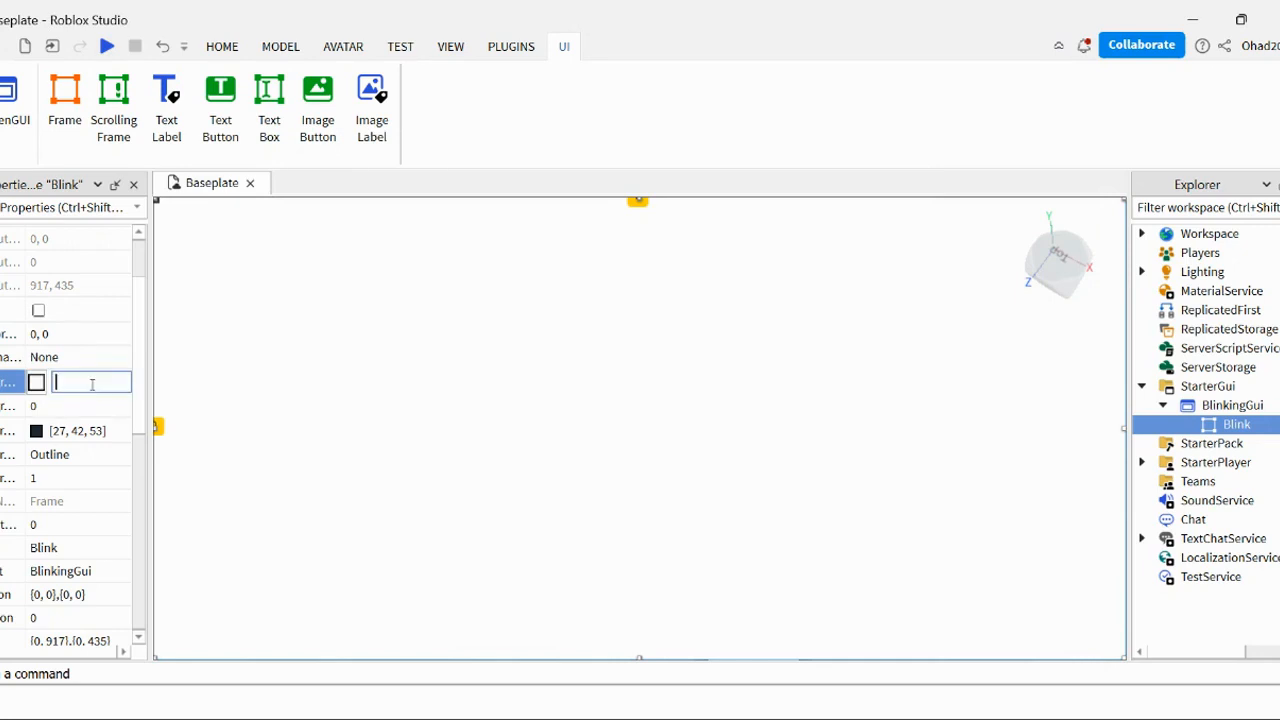
type("0,0,0")
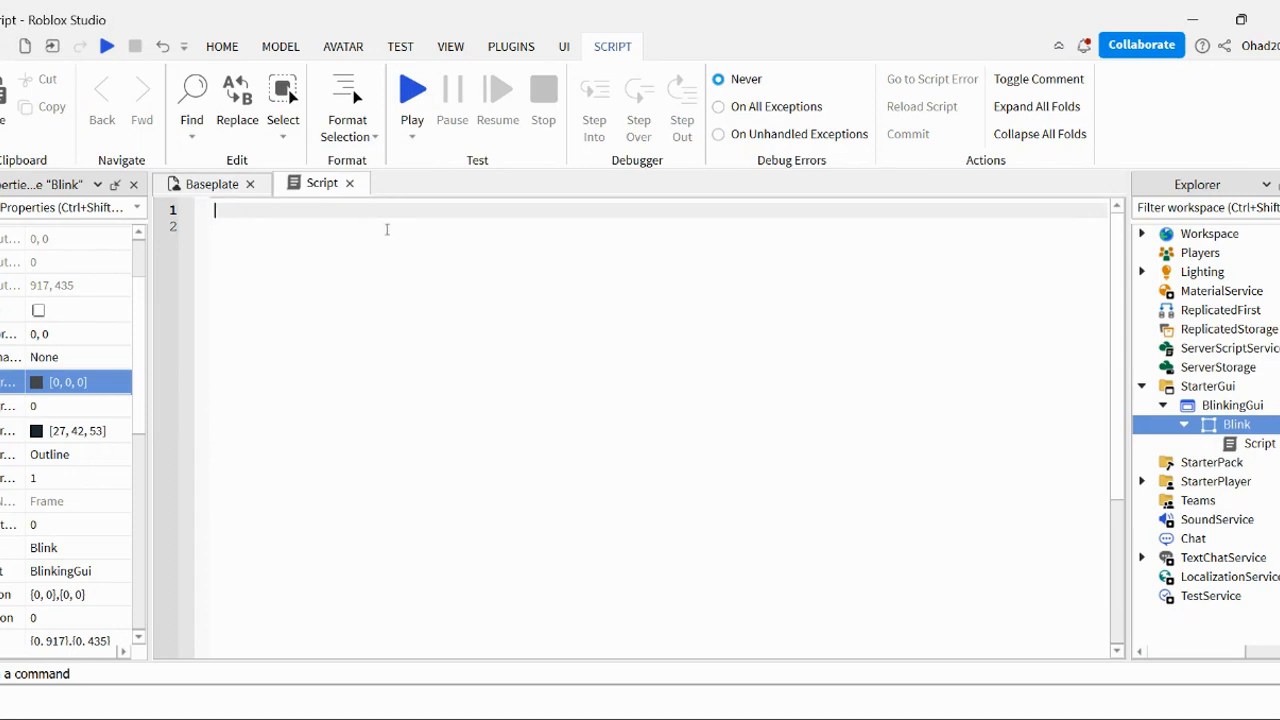
Write the first script line: local Gui = script.Parent.Parent.
type("local")
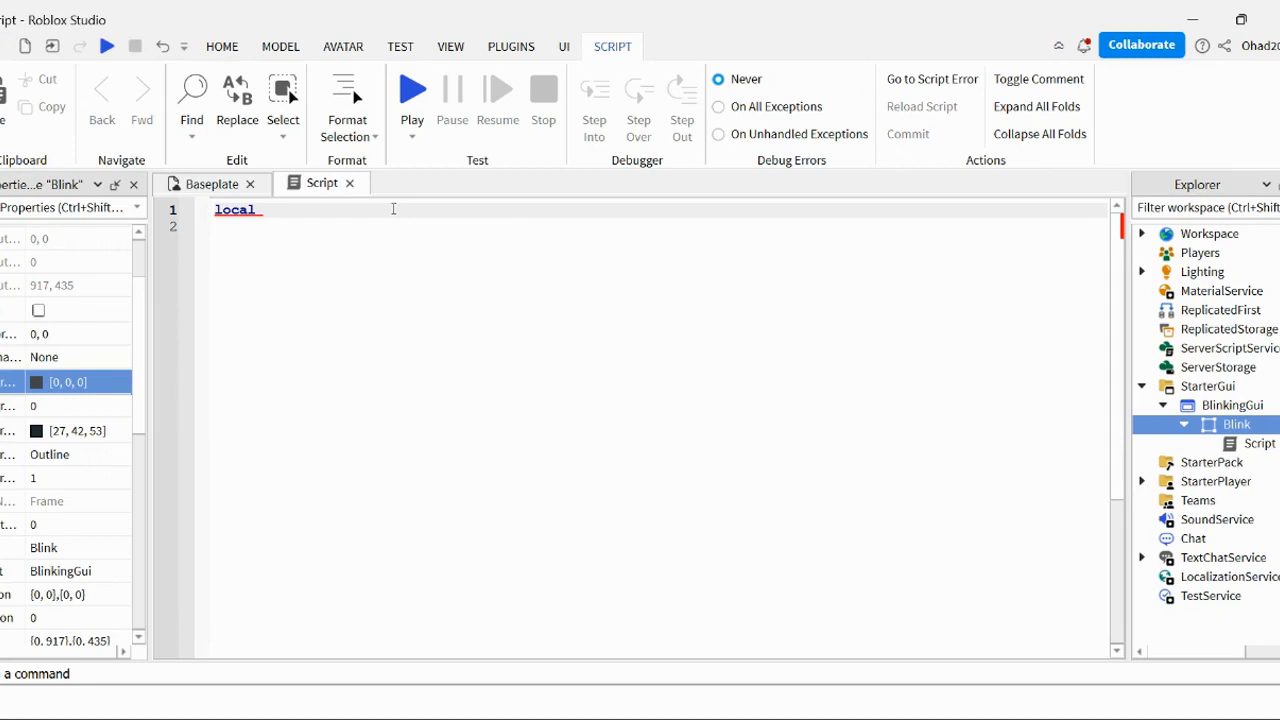
type("Gui")
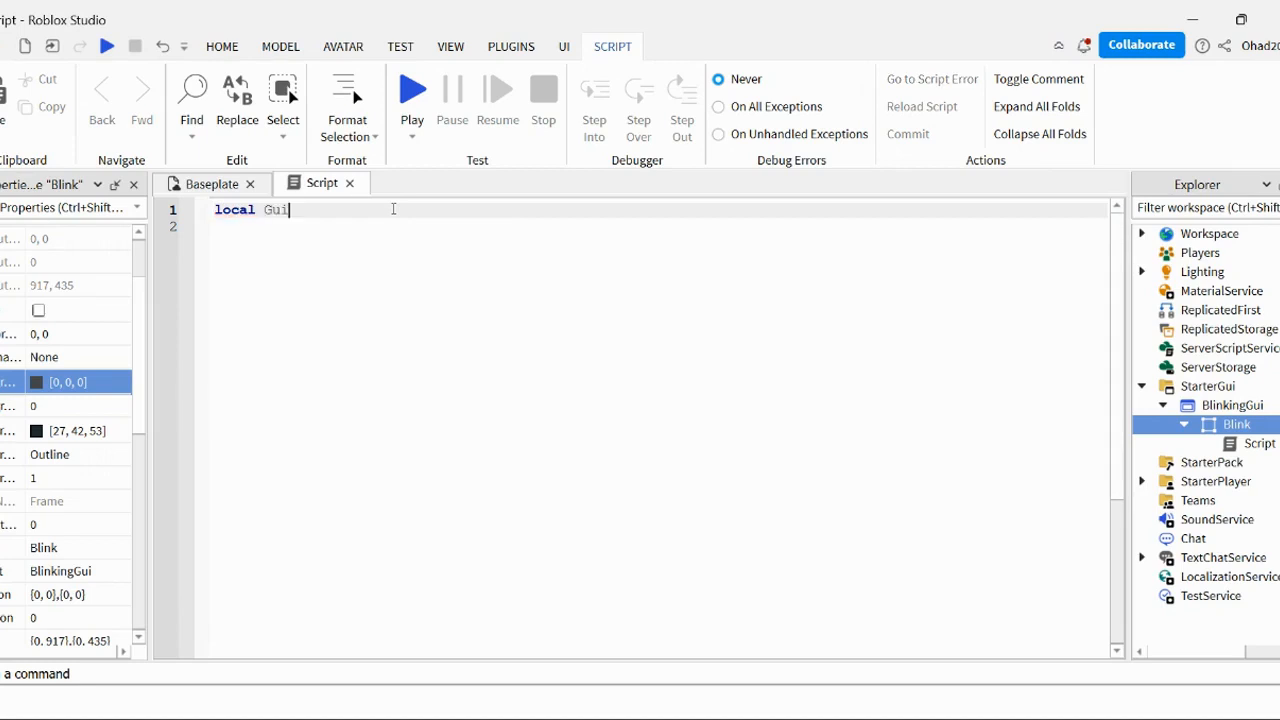
type("=")
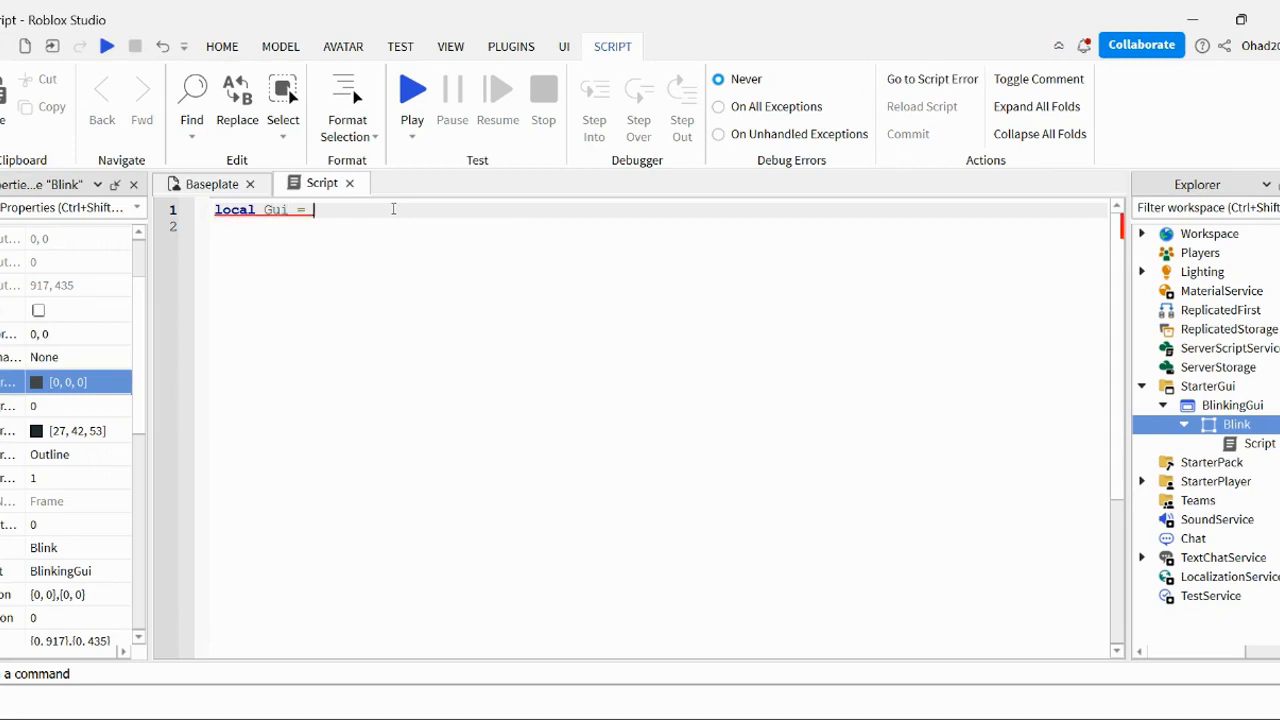
type("script.Parent")
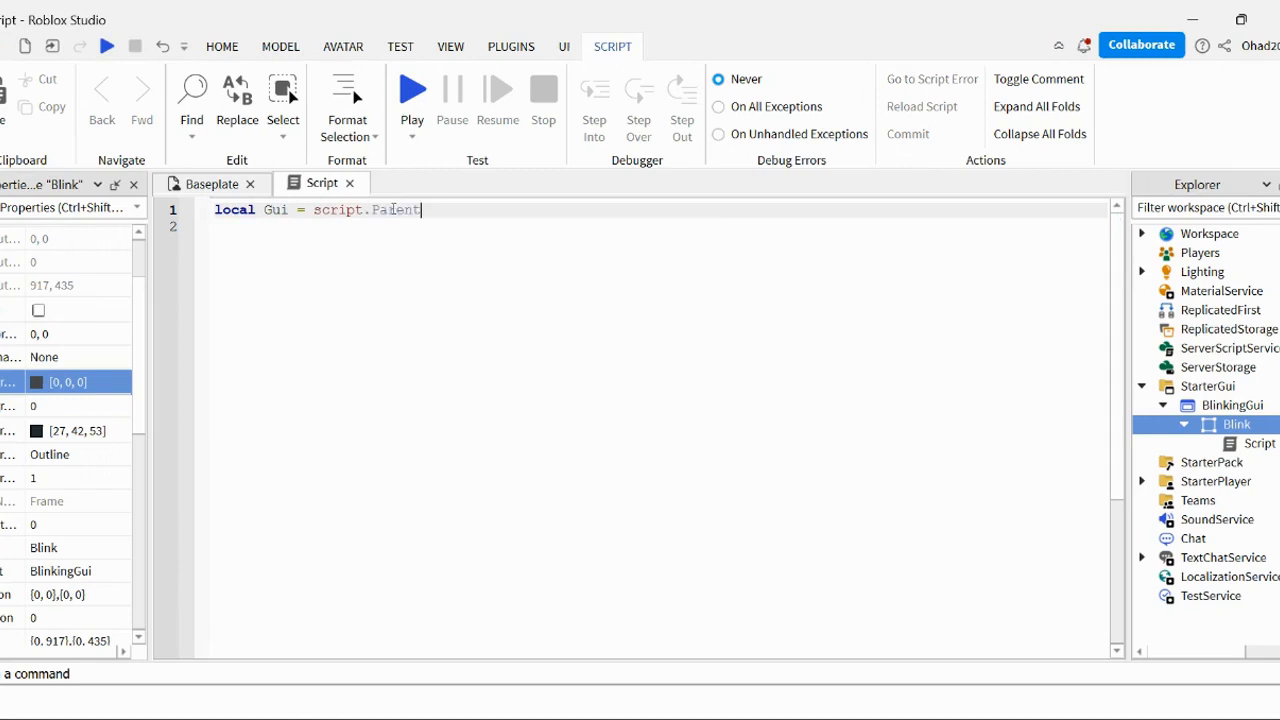
type(".Parent")
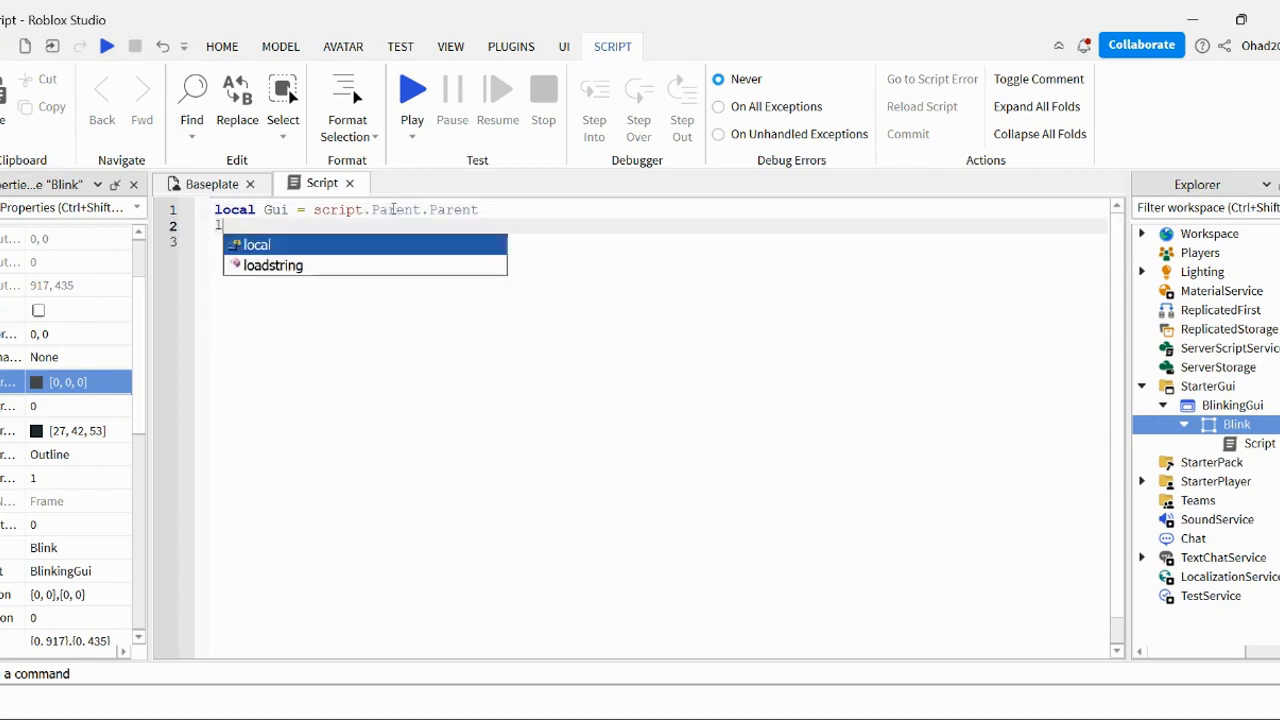
Add local random = math.random(3, 20) and an empty while true do loop.
type("local Rn")
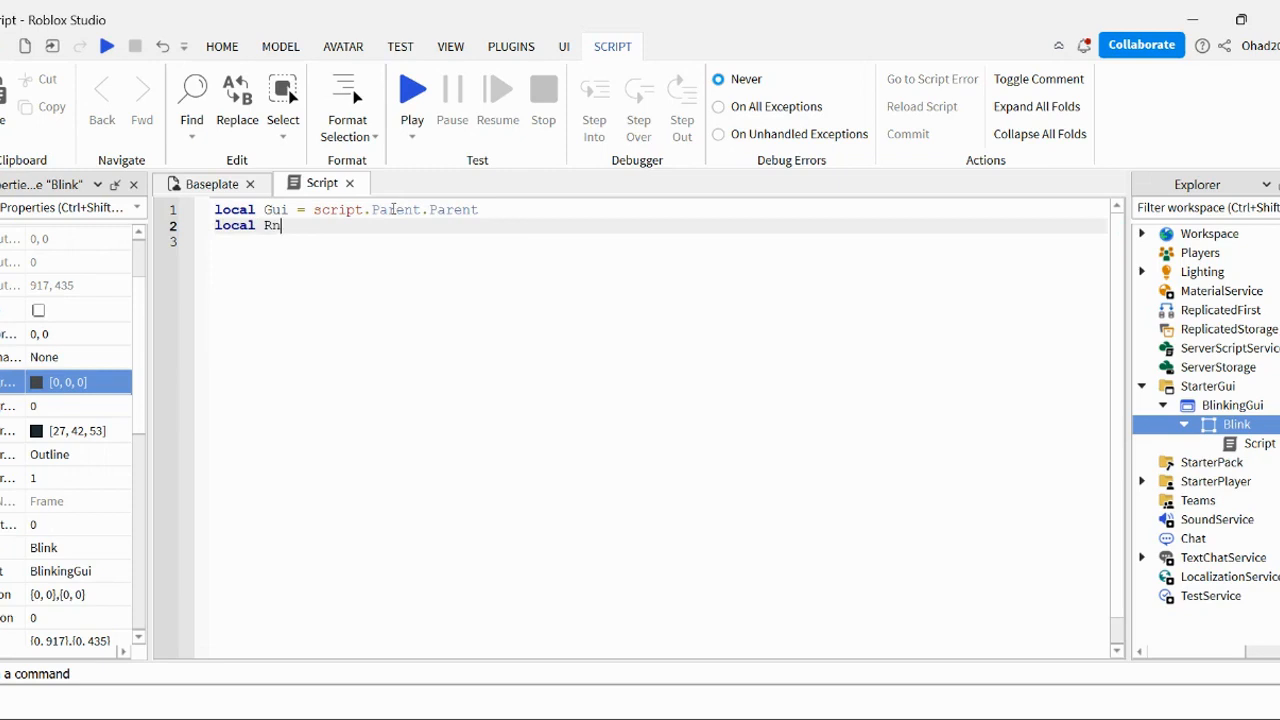
key("BackSpace")
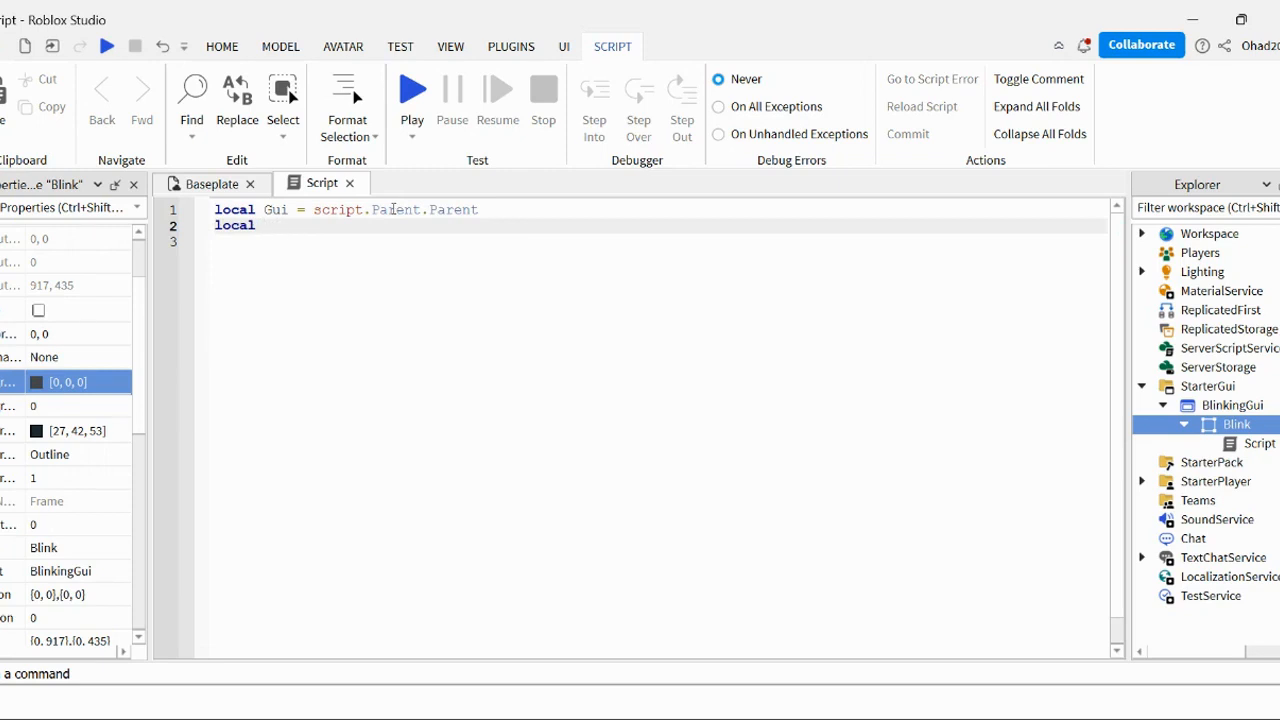
type("random =")
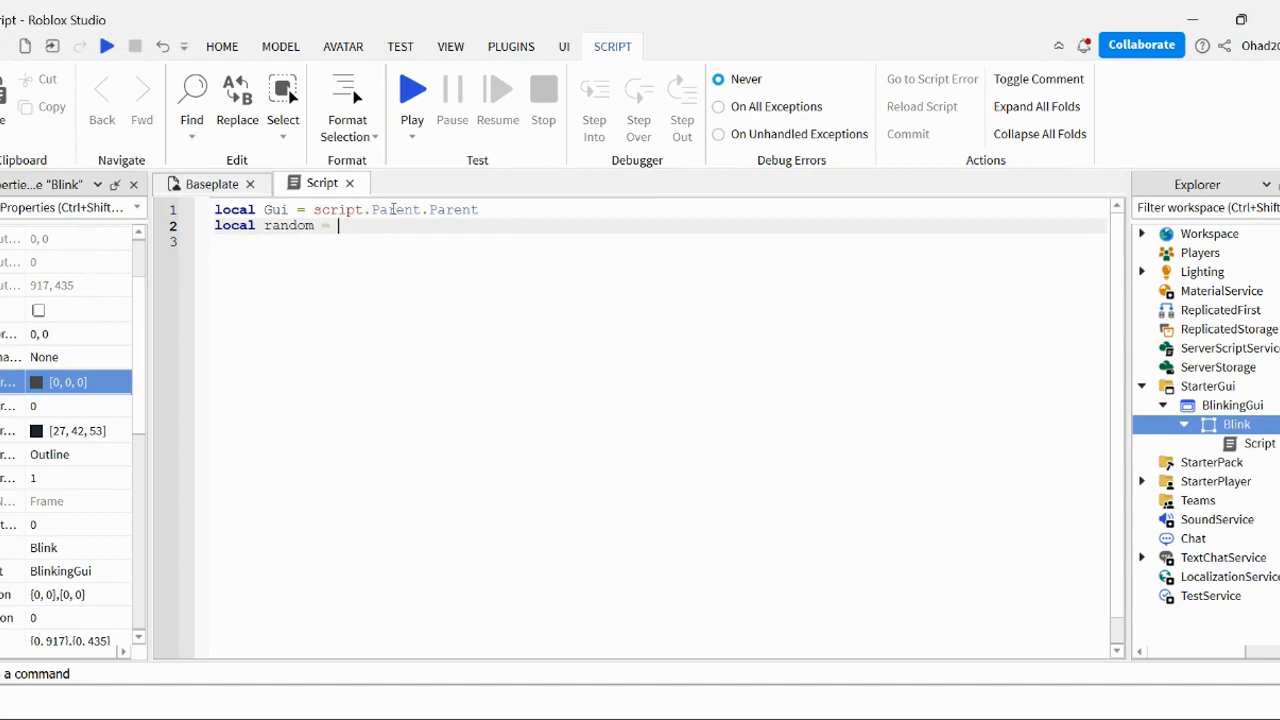
type("math.random(")
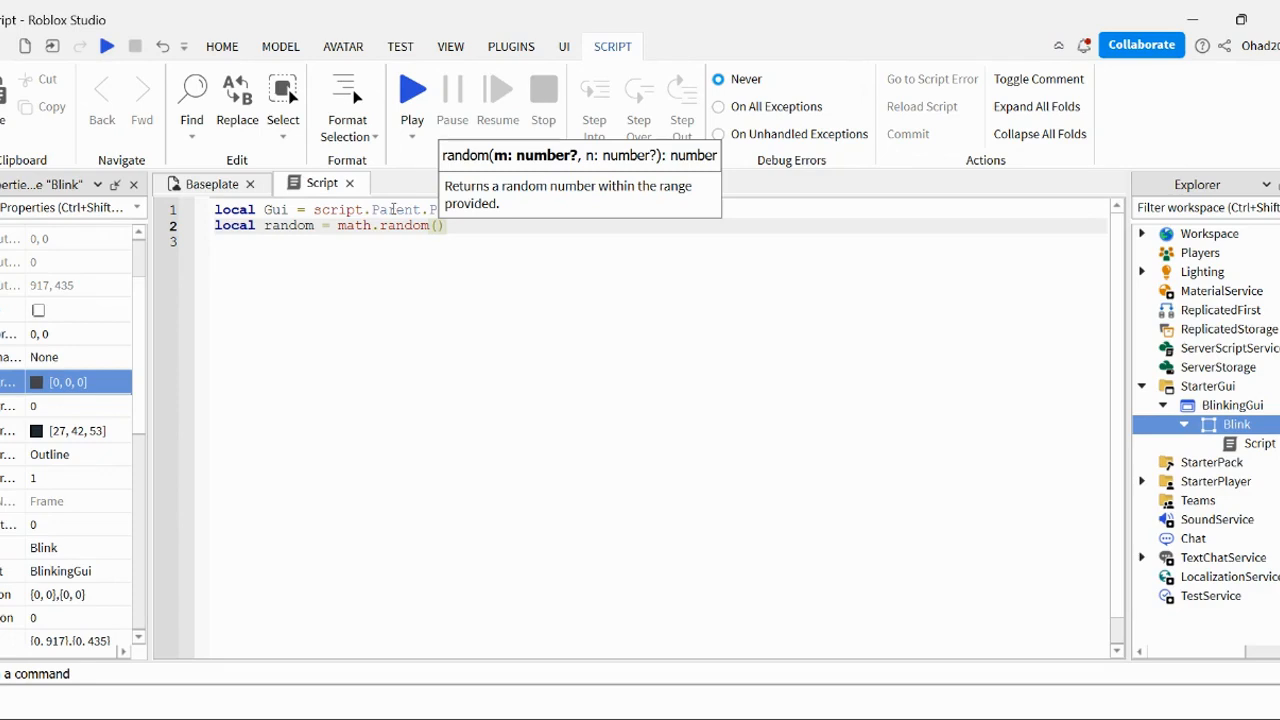
type("5")
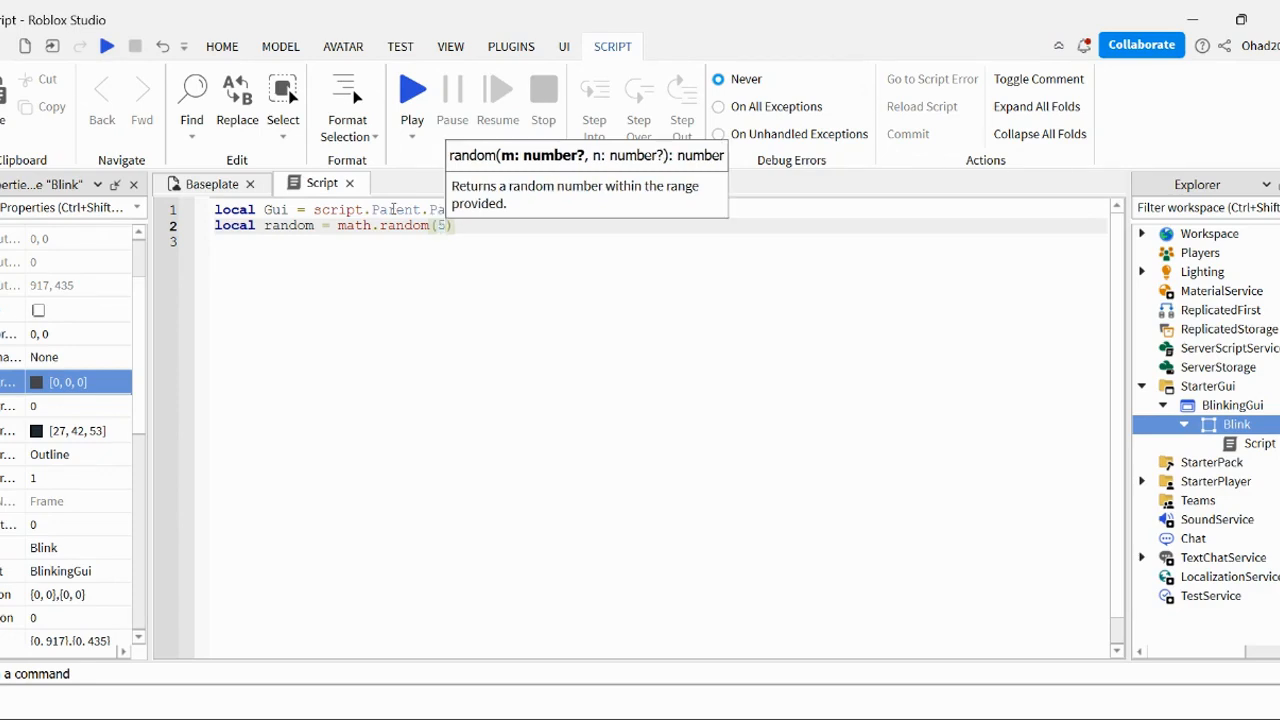
type("3")
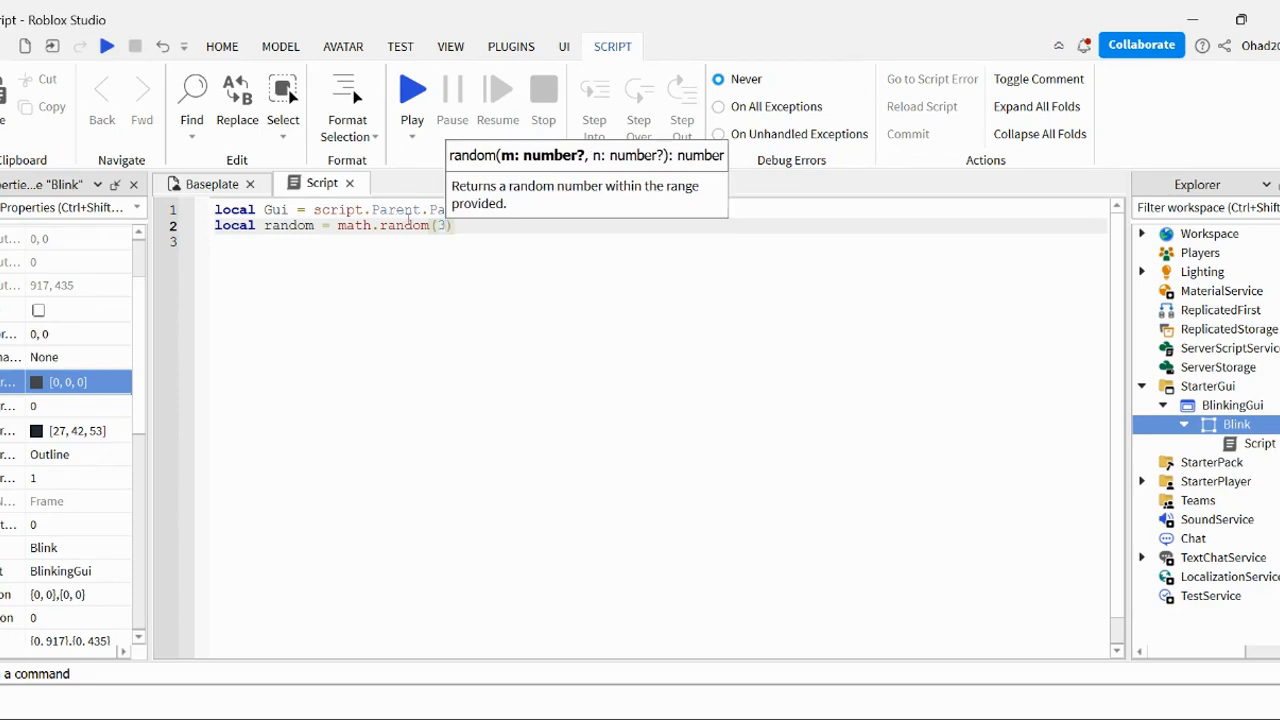
mouse_move(465, 253)
type(", ")
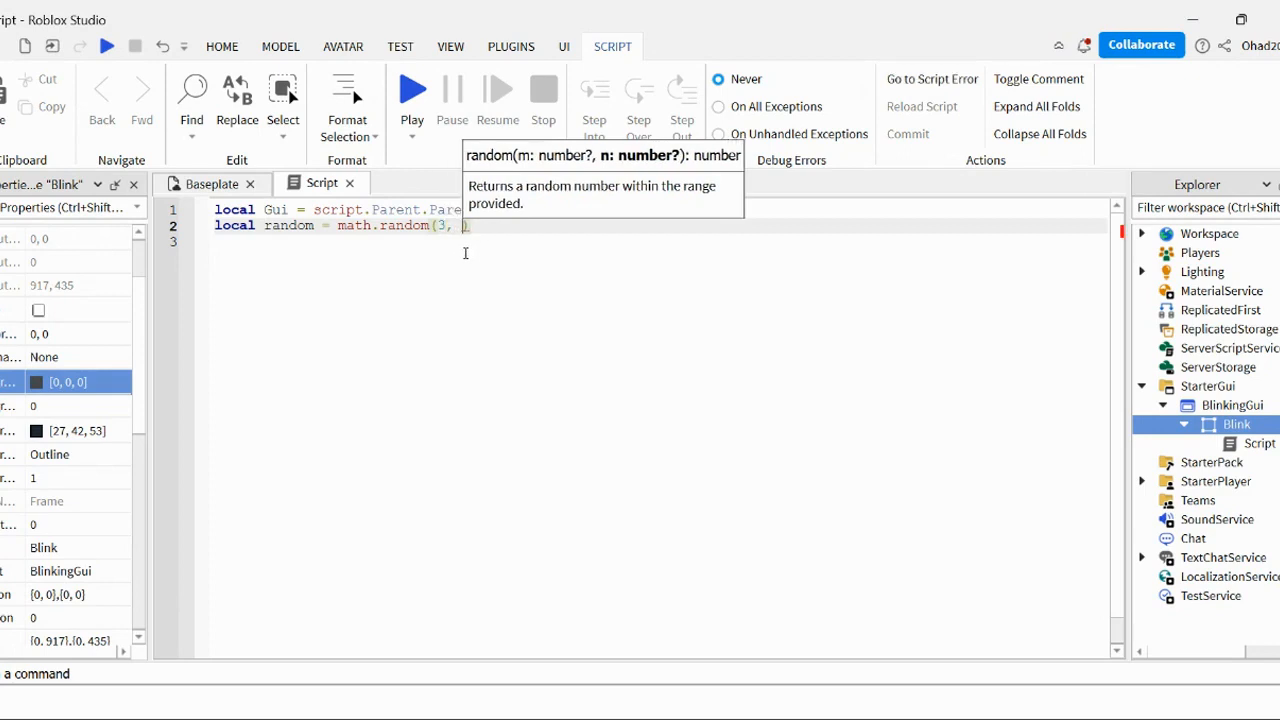
mouse_move(515, 265)
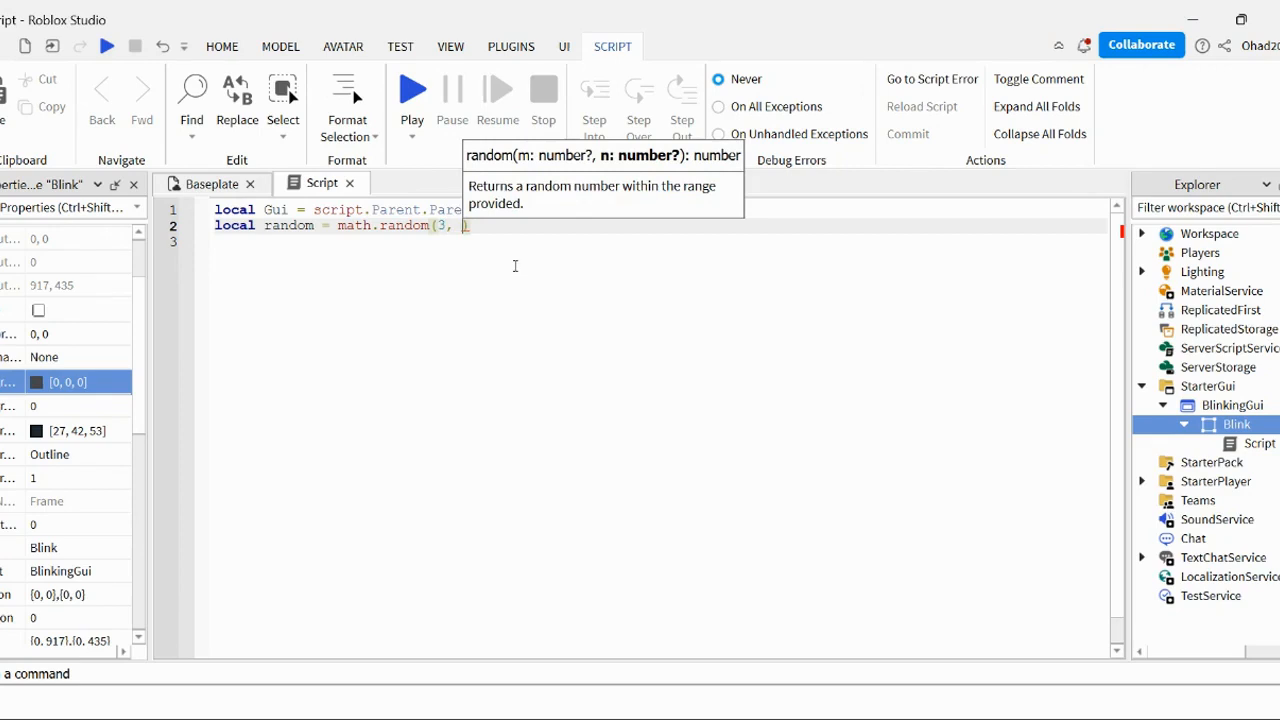
type("20)")
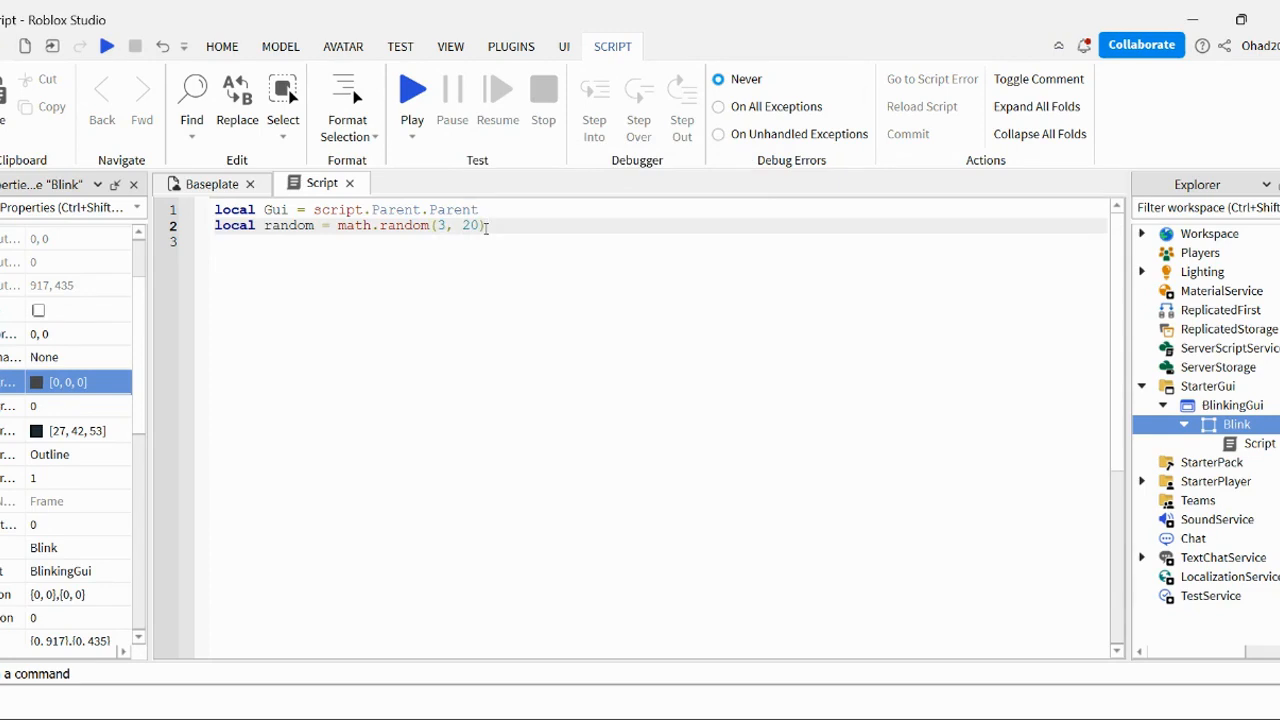
type("while true do")
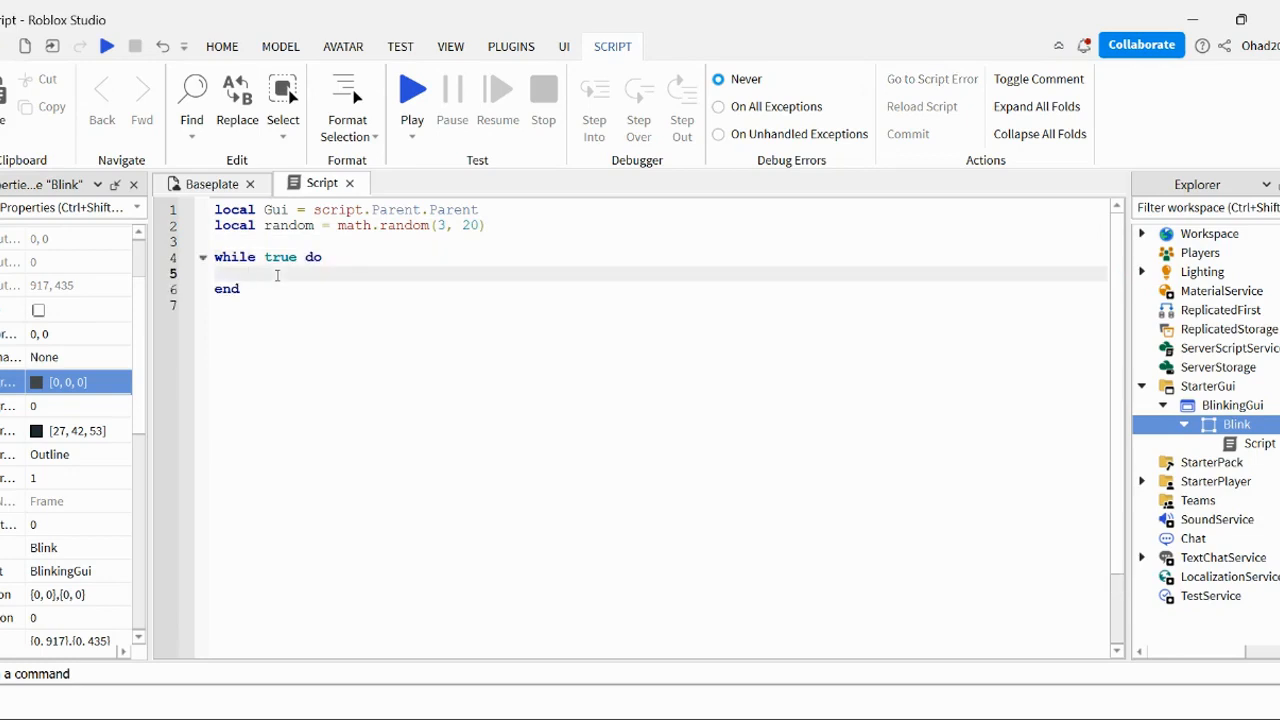
Inside the loop, hide the GUI with Gui.Enabled = false, then wait(random).
type("g")
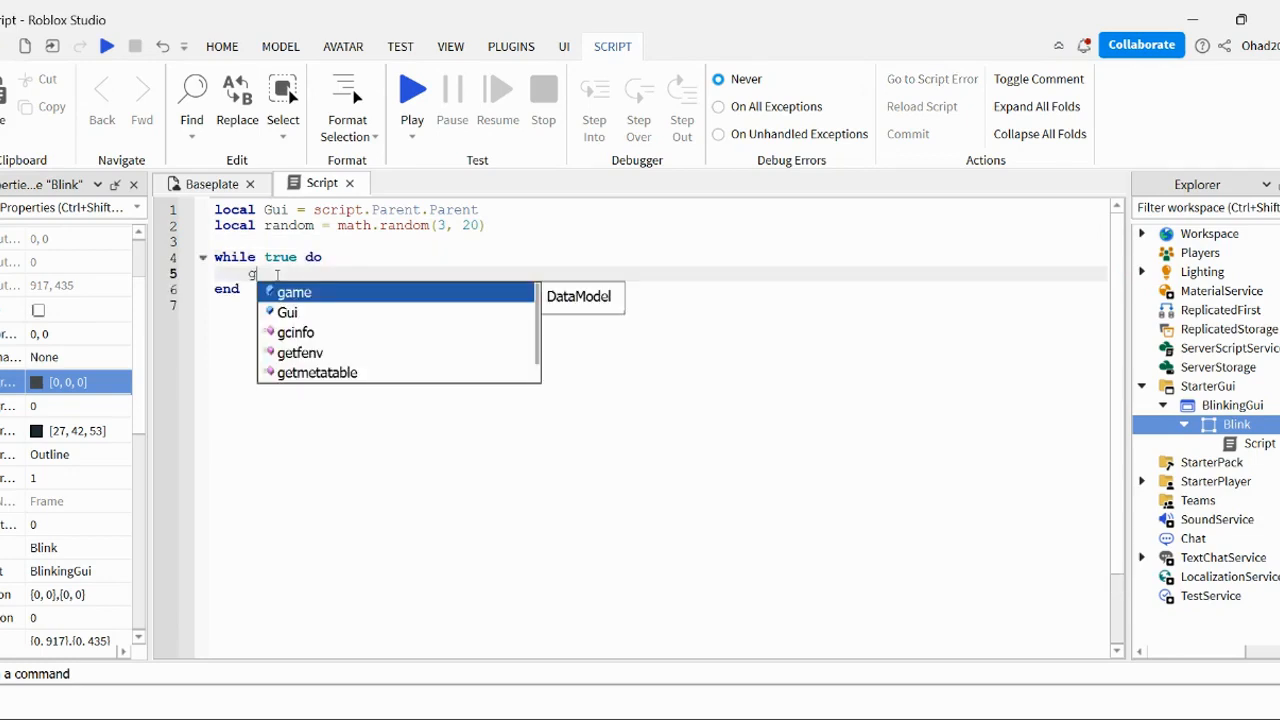
type("ui")
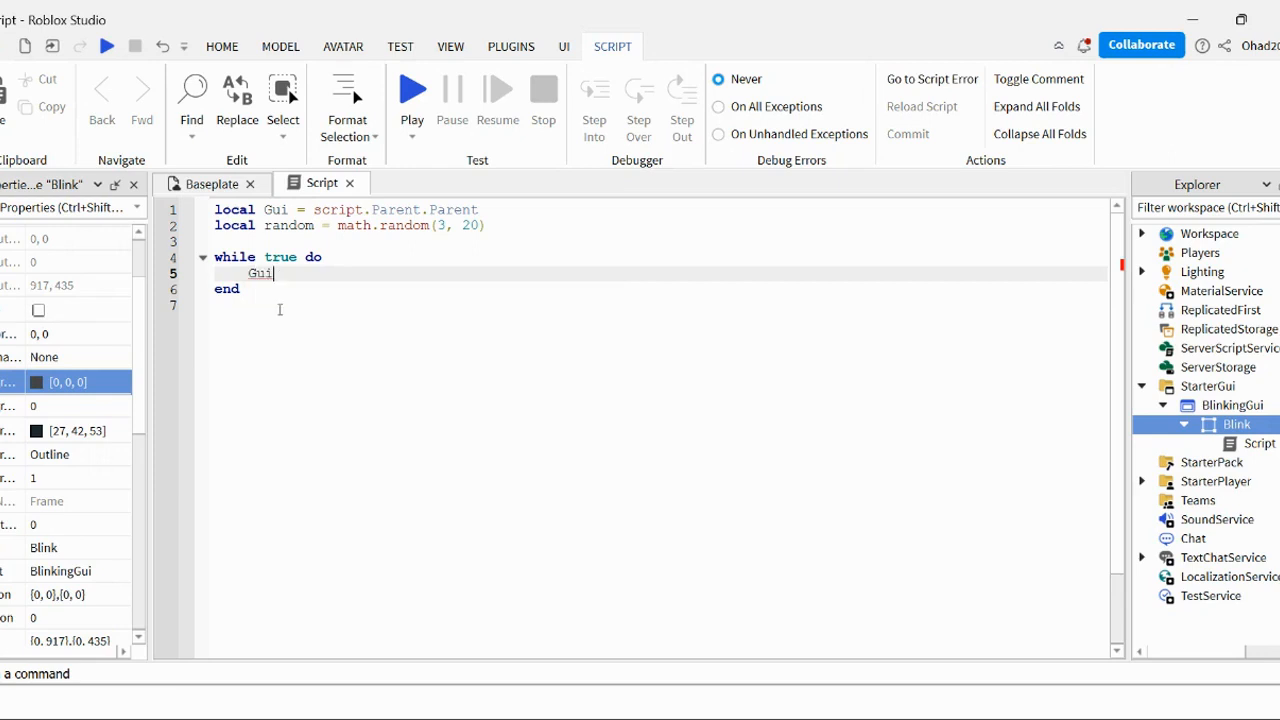
type(".Enabled =")
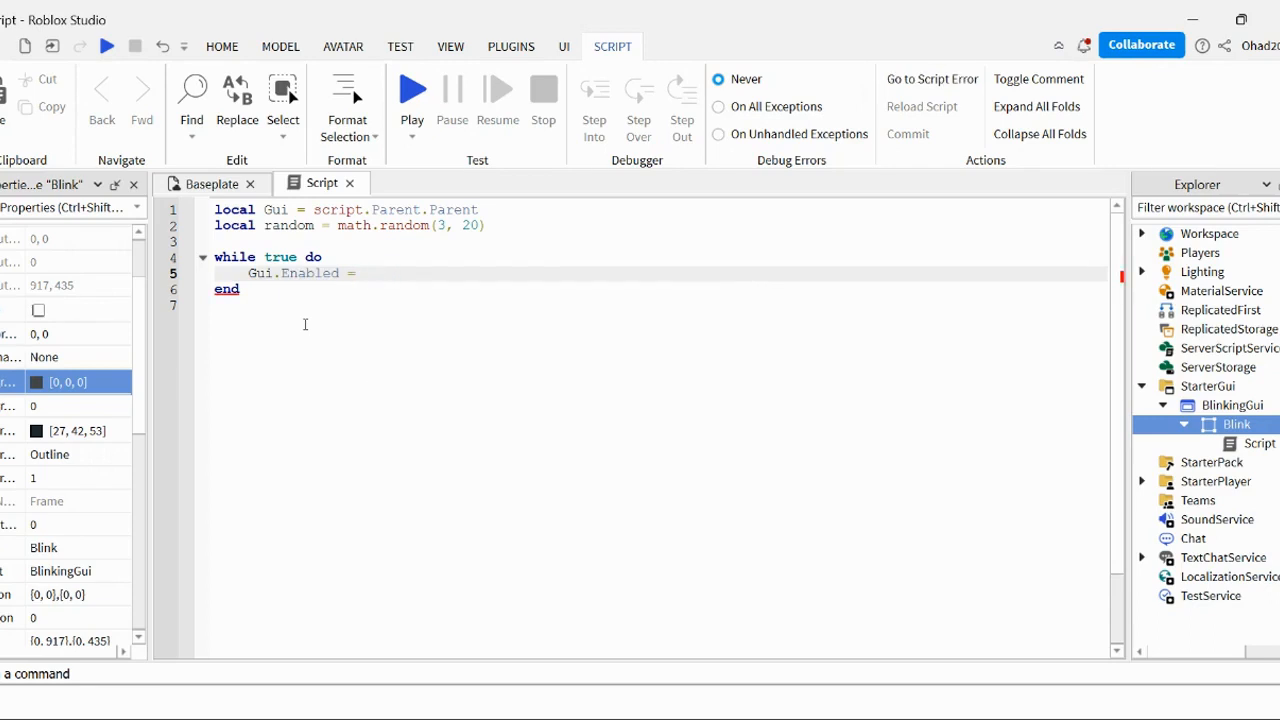
type("false")
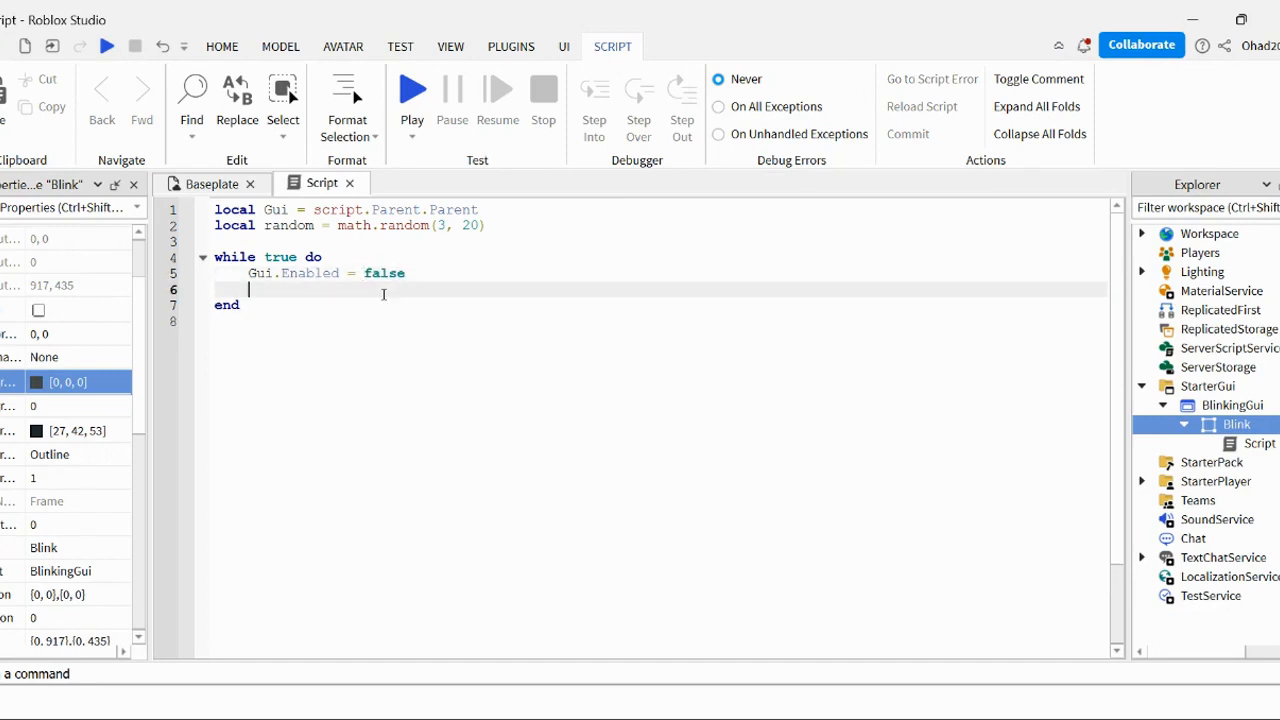
type("wait(random)")
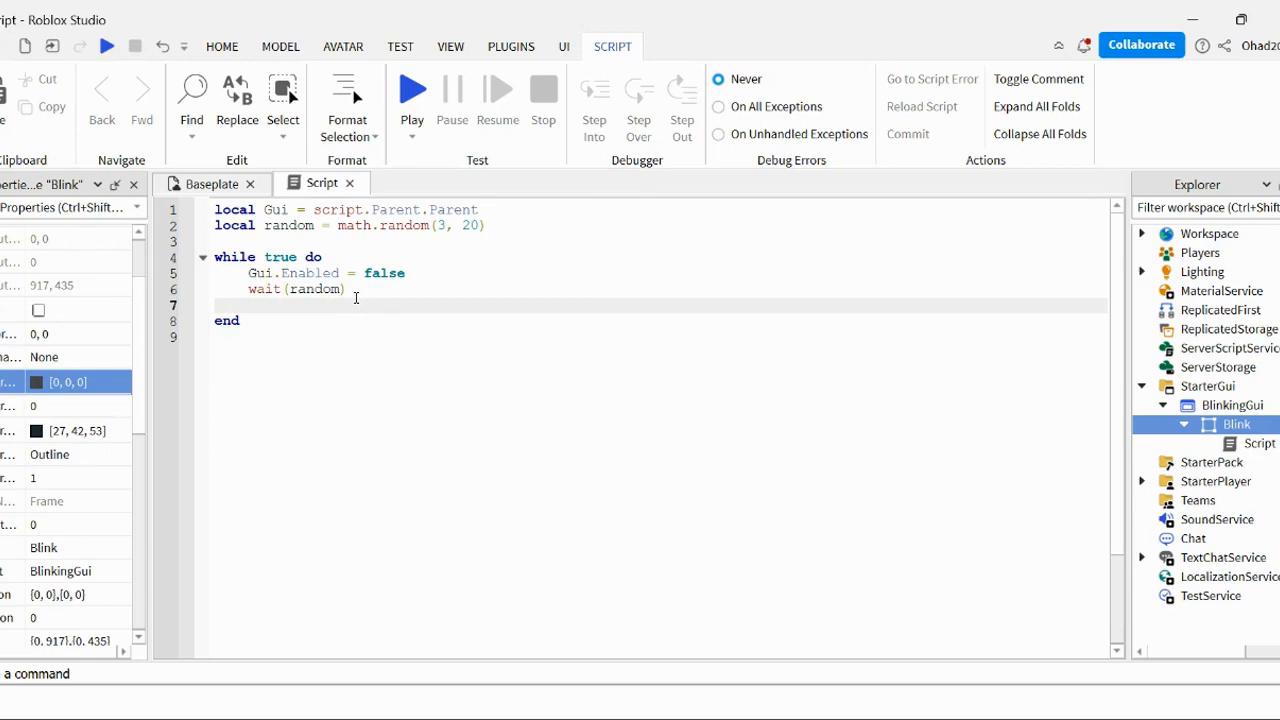
Show the GUI again with Gui.Enabled = true and begin another wait.
type("g")
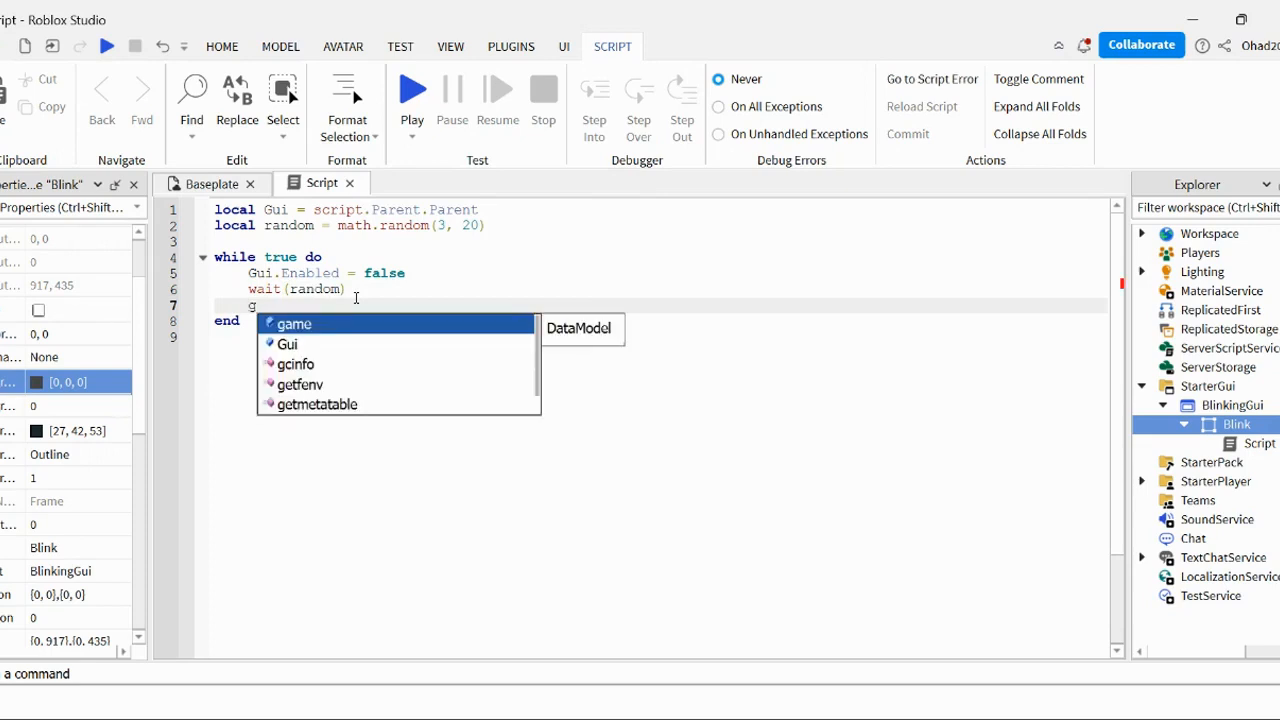
type("ui.")
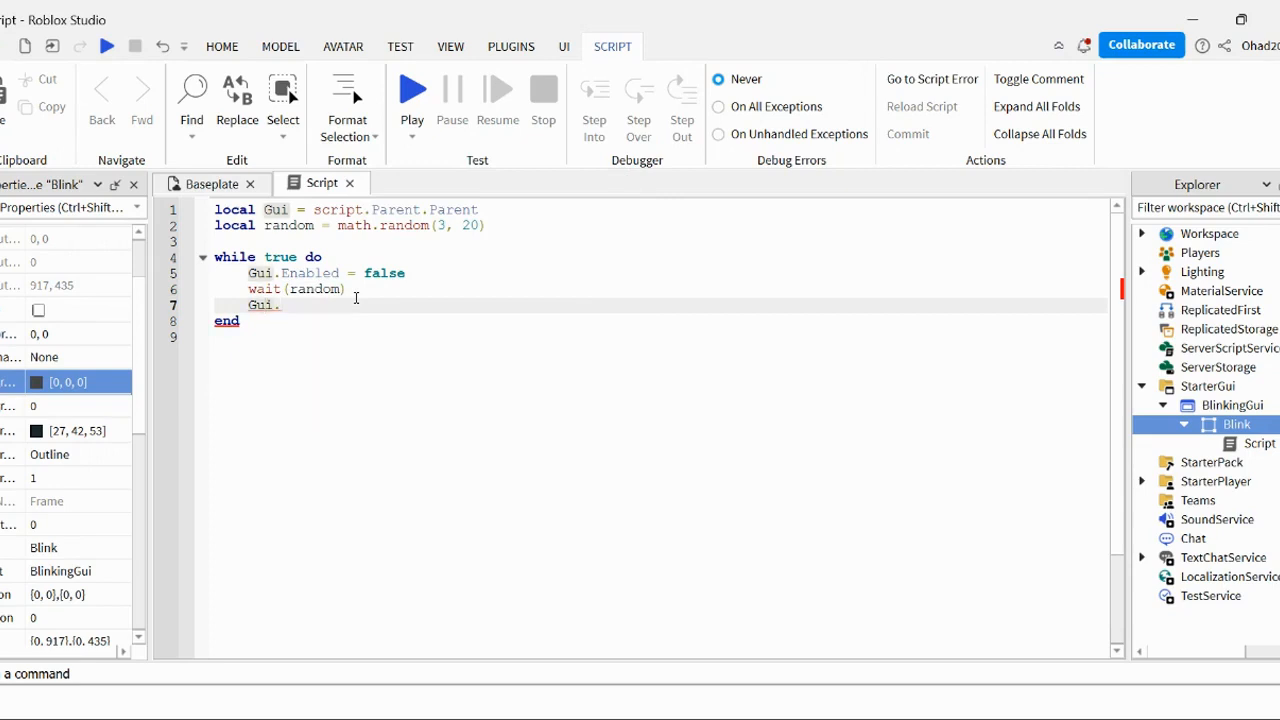
key("Backspace")
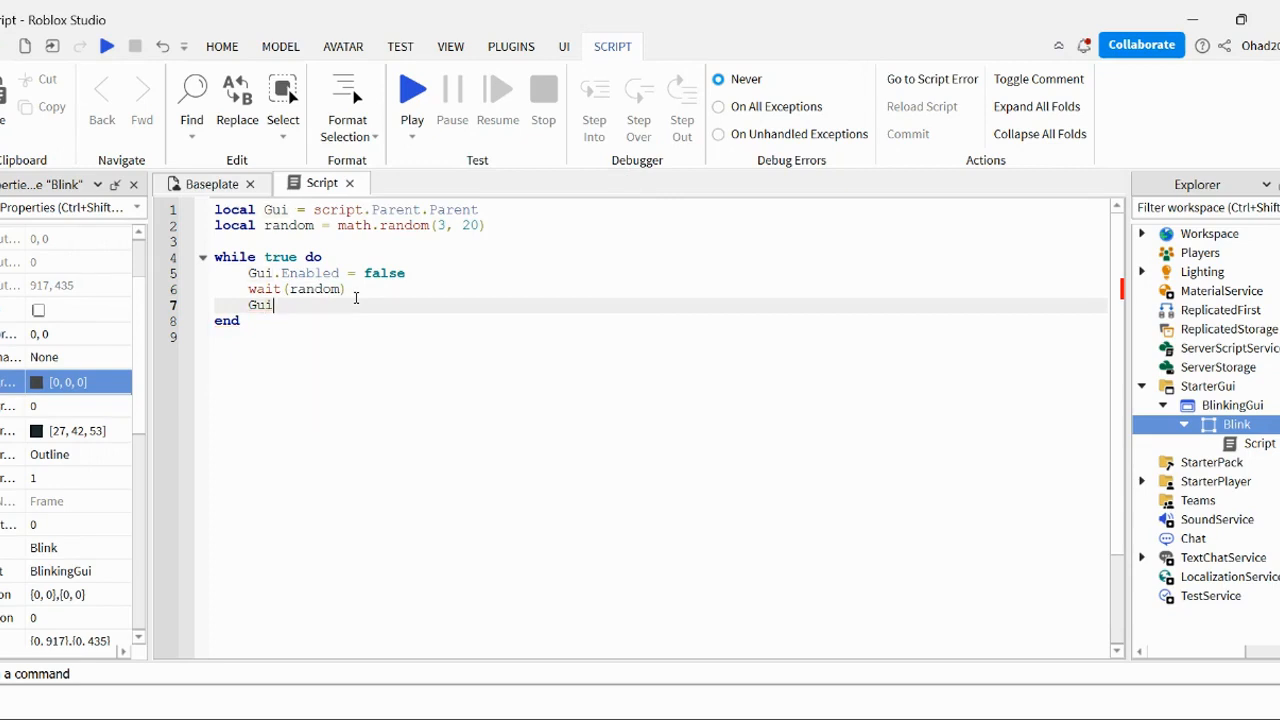
type(".Enabled =")
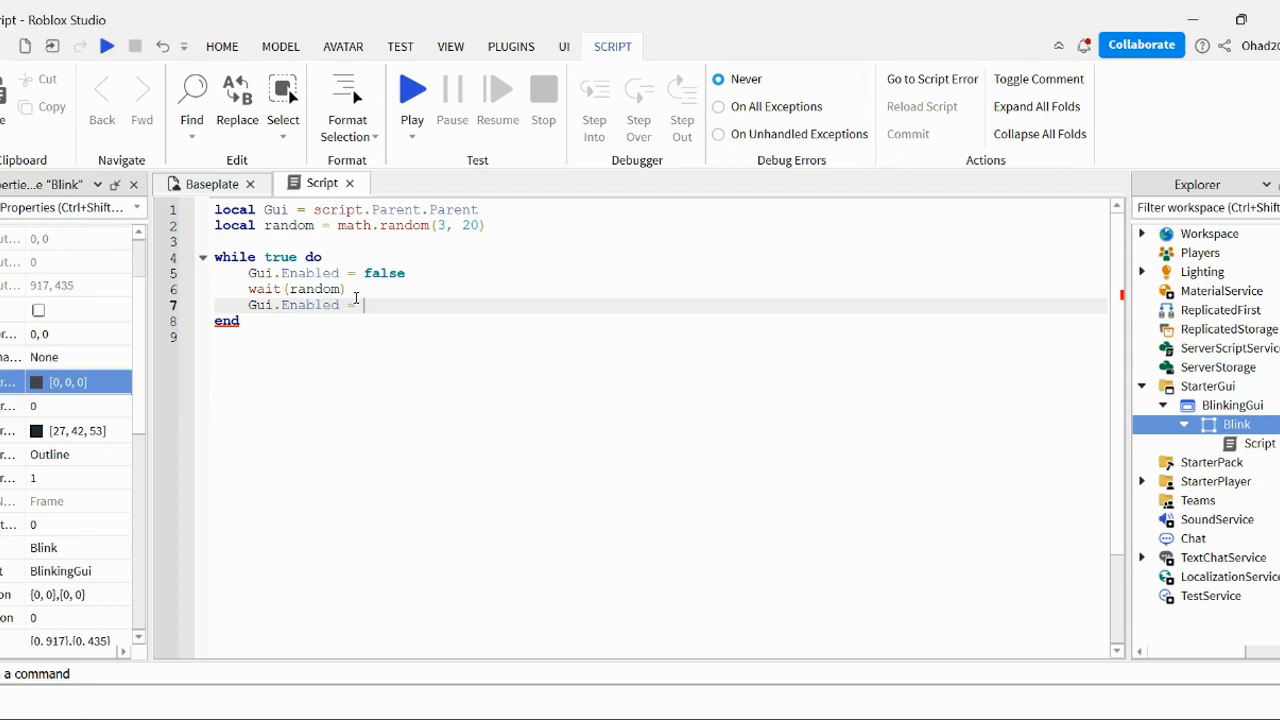
type("true")
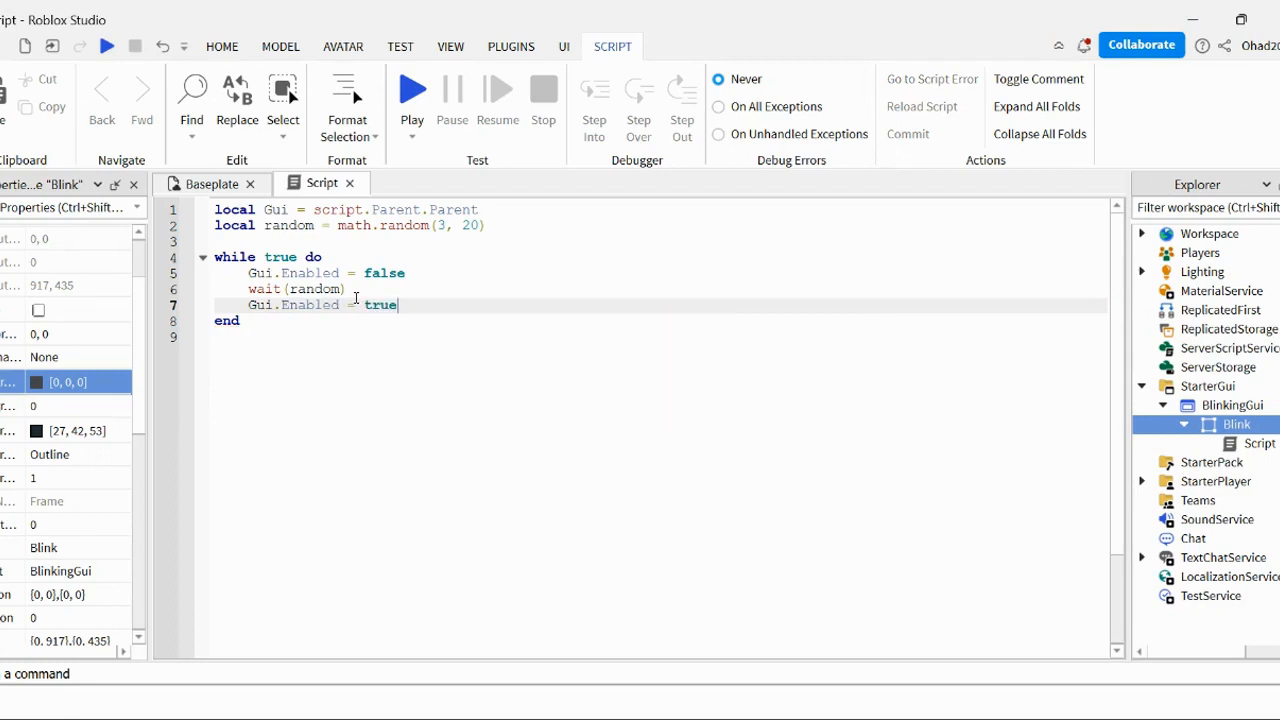
type("wait(")
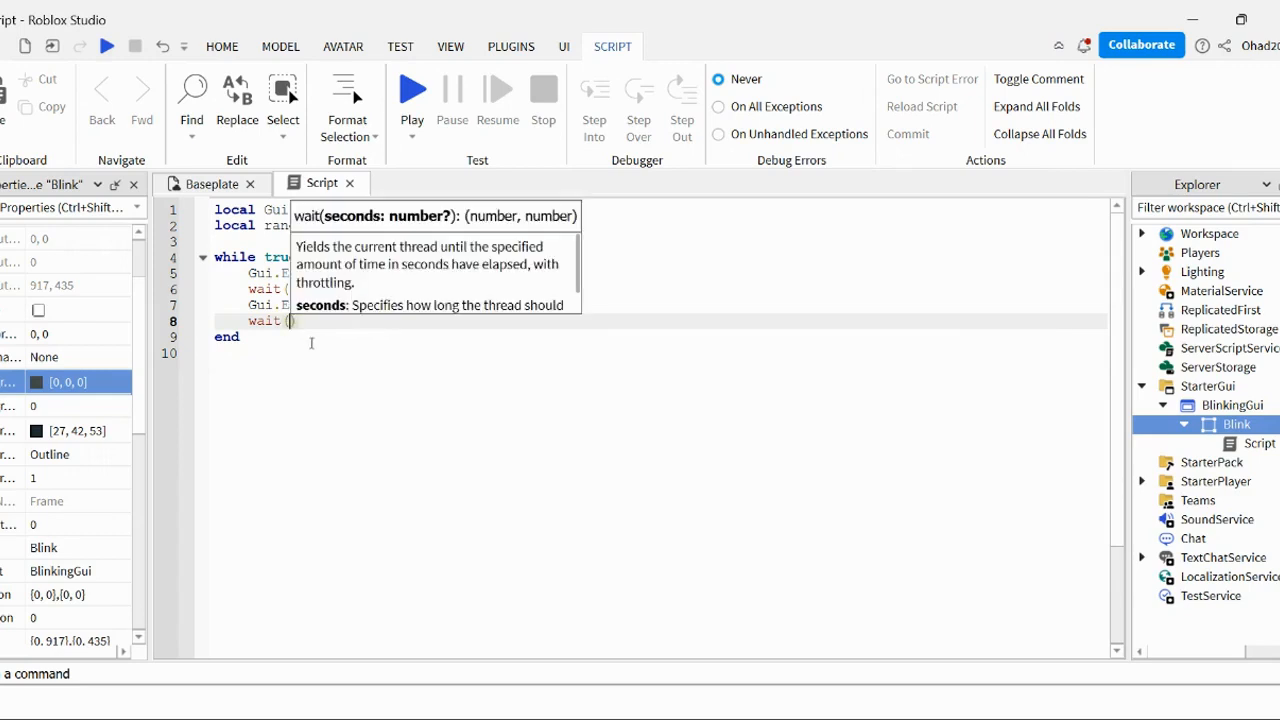
Finish the loop's last line as wait(0.15).
type("0")
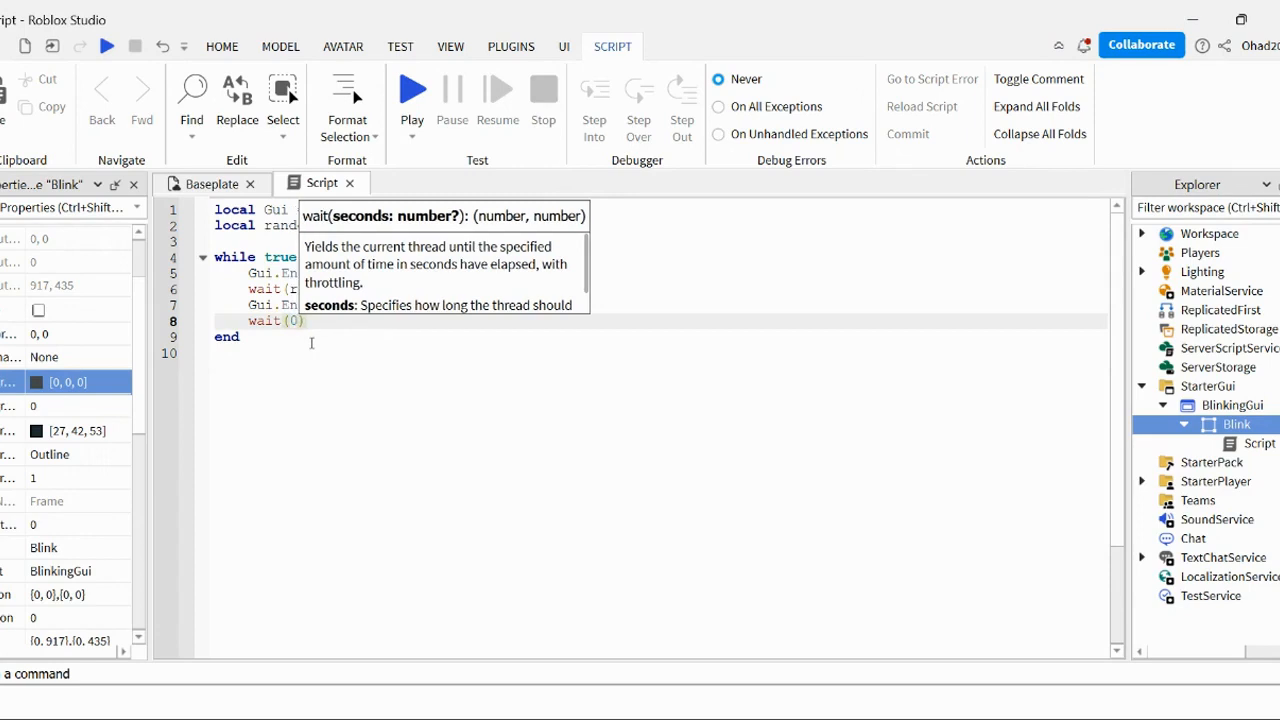
type(".2")
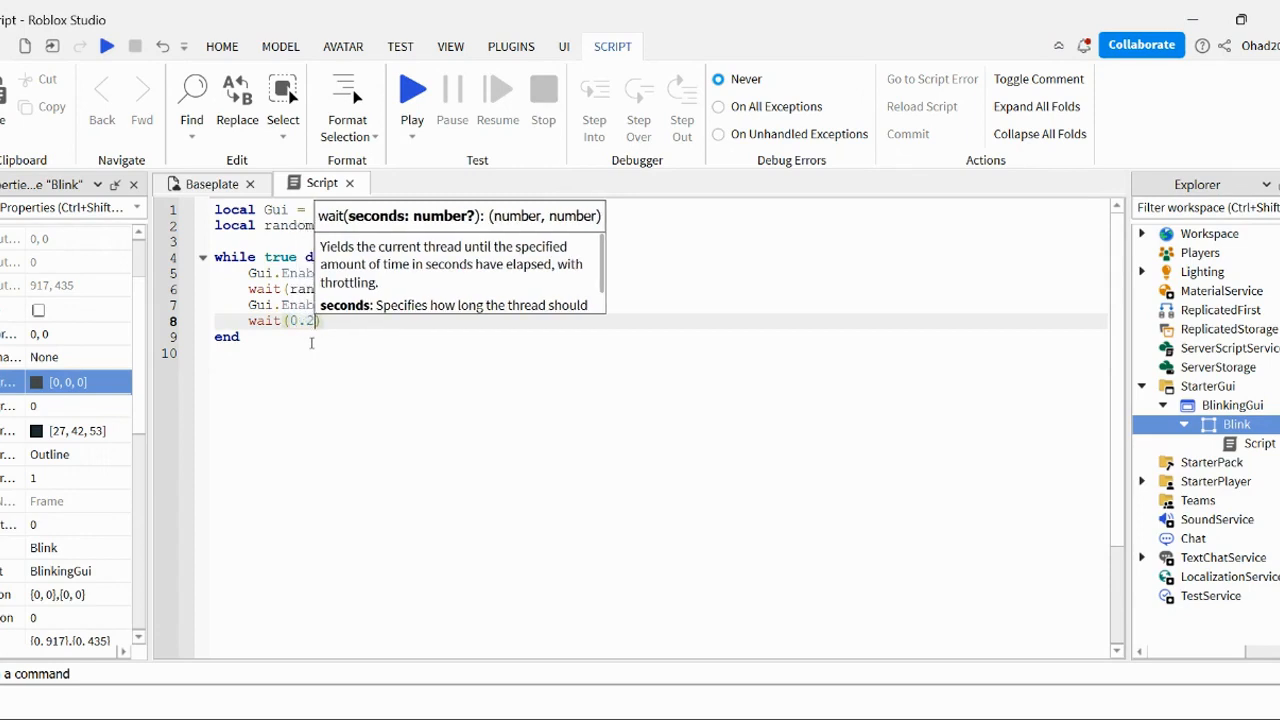
key("BackSpace")
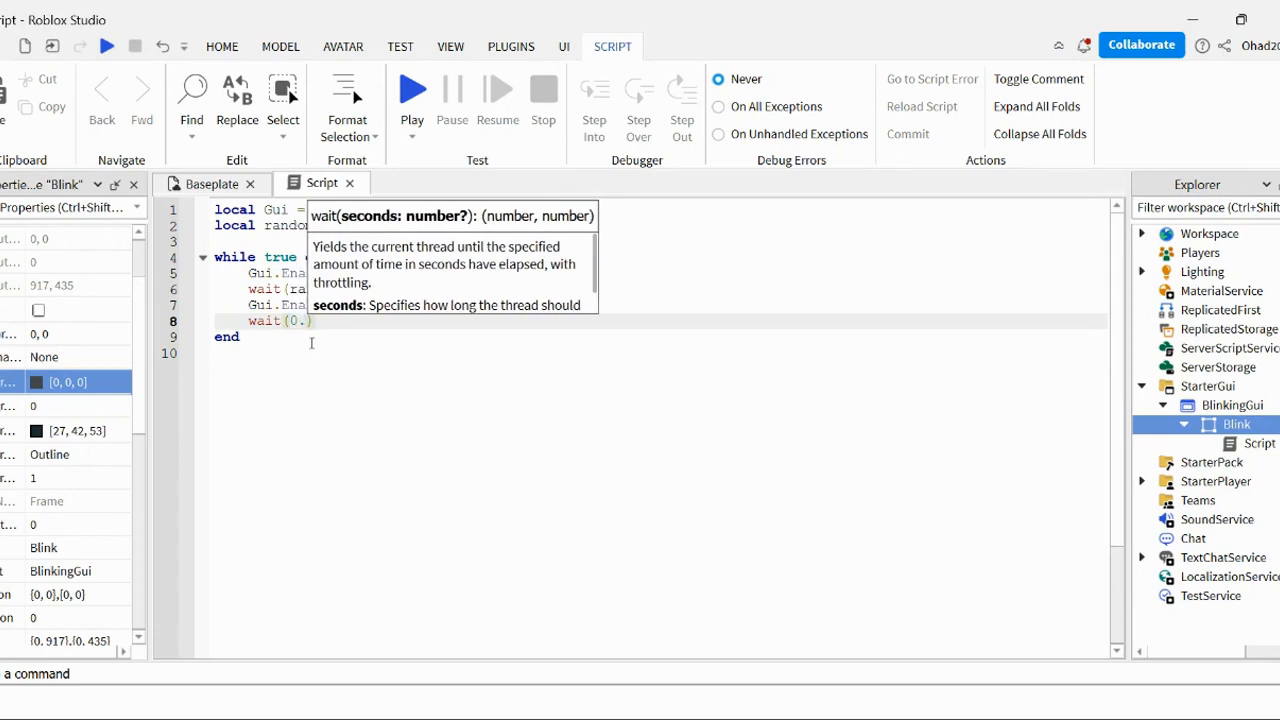
type("15")
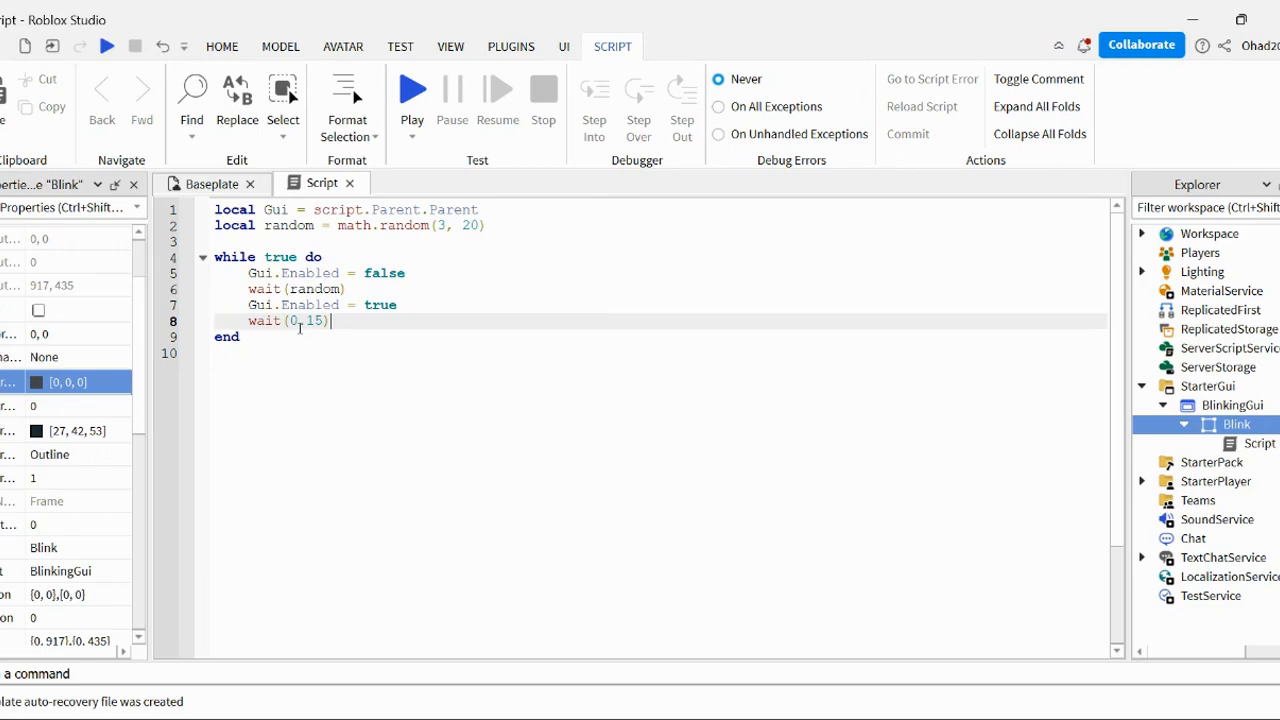
mouse_move(412, 90)
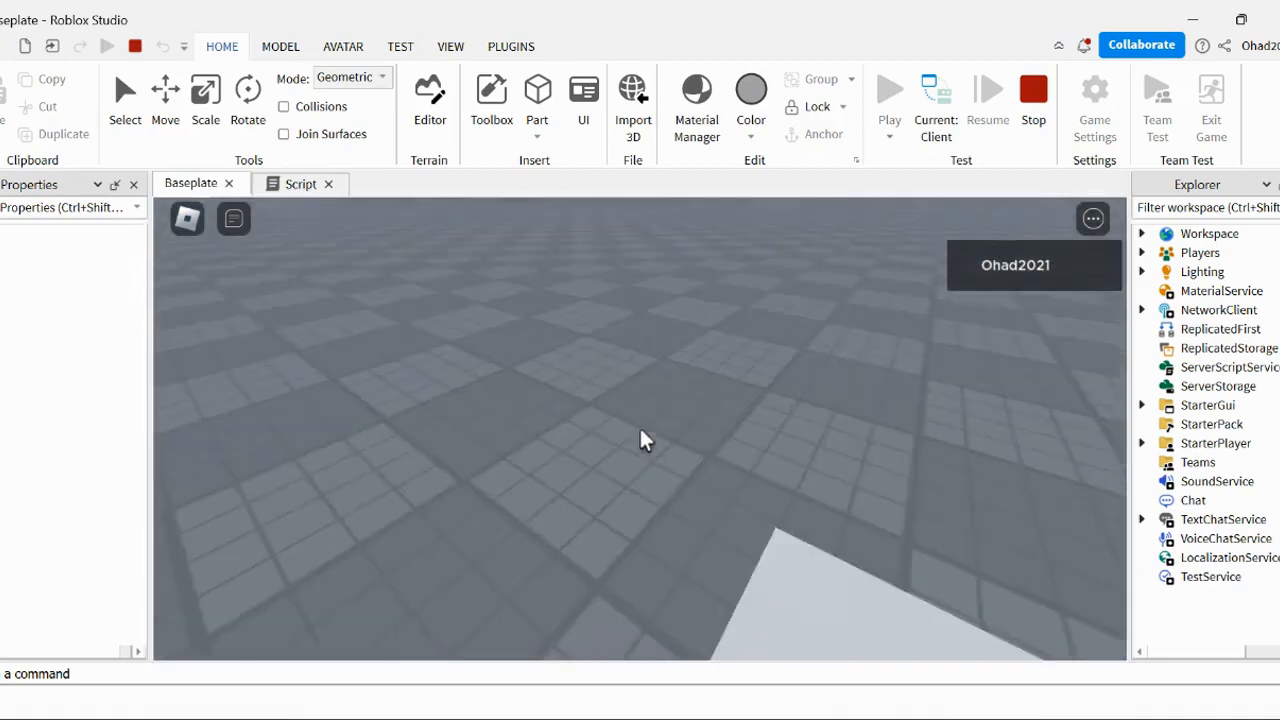
End the blinking-frame playtest and return to edit mode.
key("Escape")
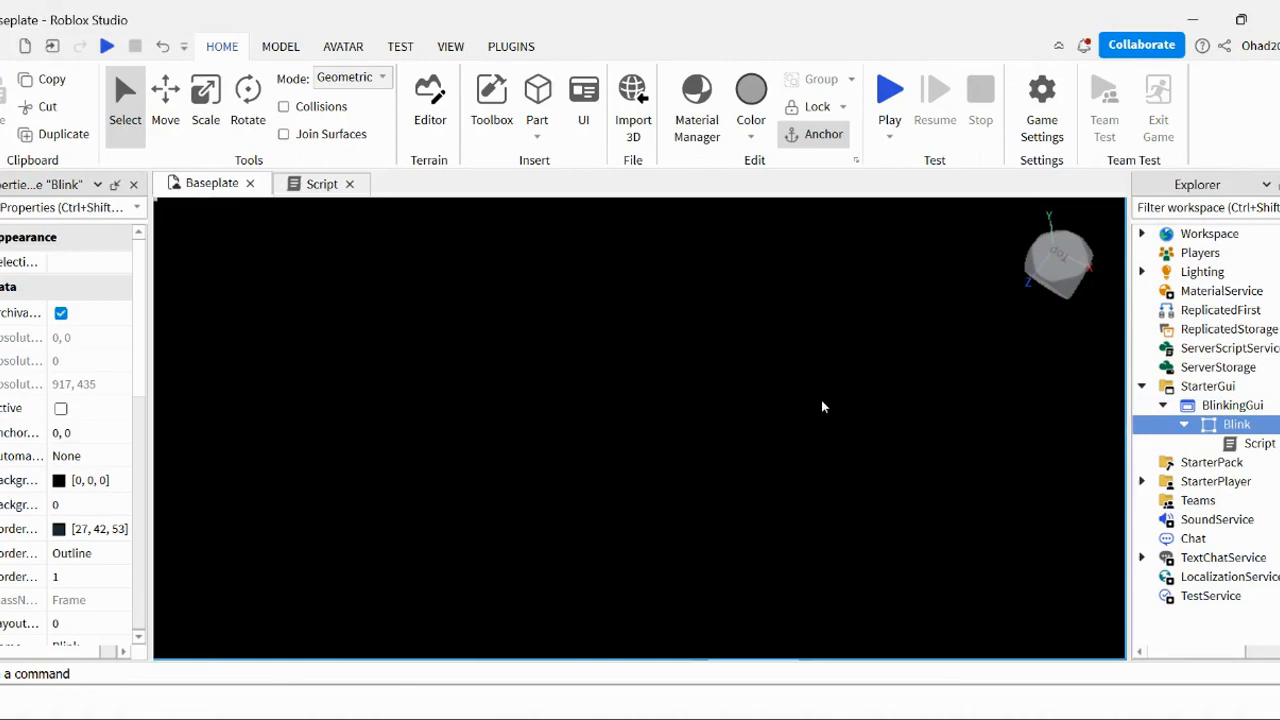
Turn on IgnoreGuiInset for BlinkingGui and start a play test.
left_click(563, 46)
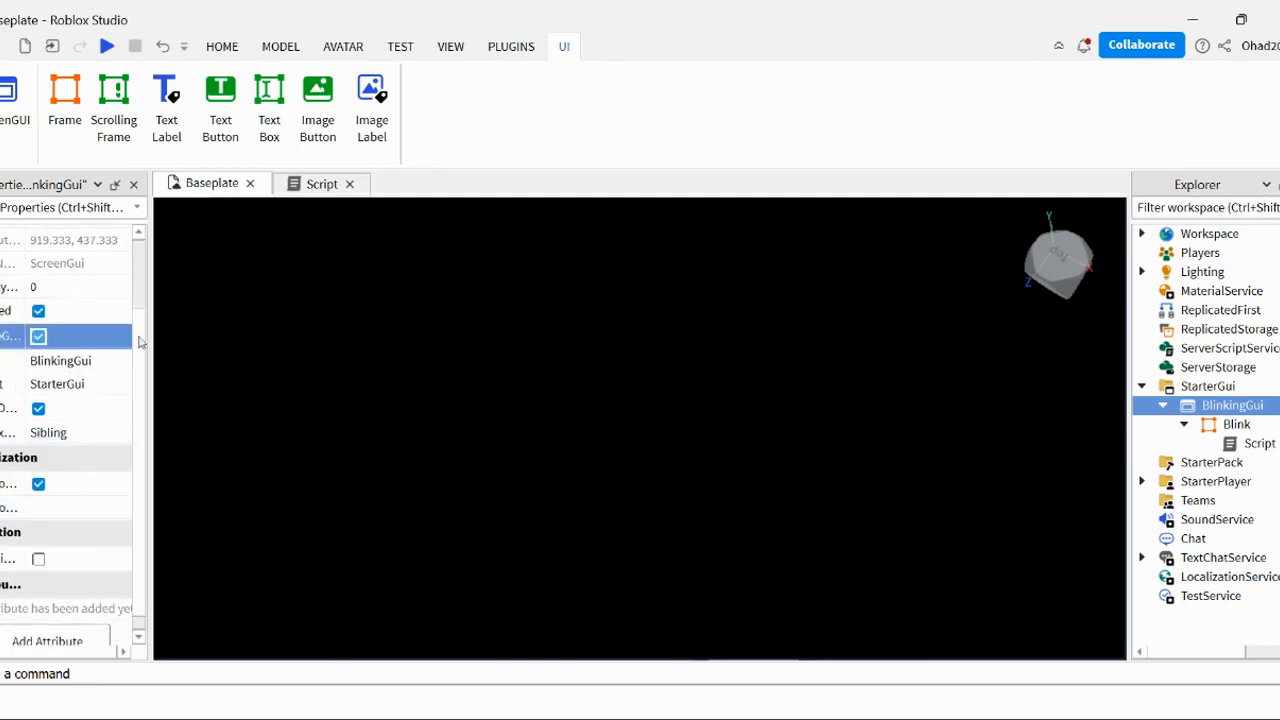
left_click(106, 46)
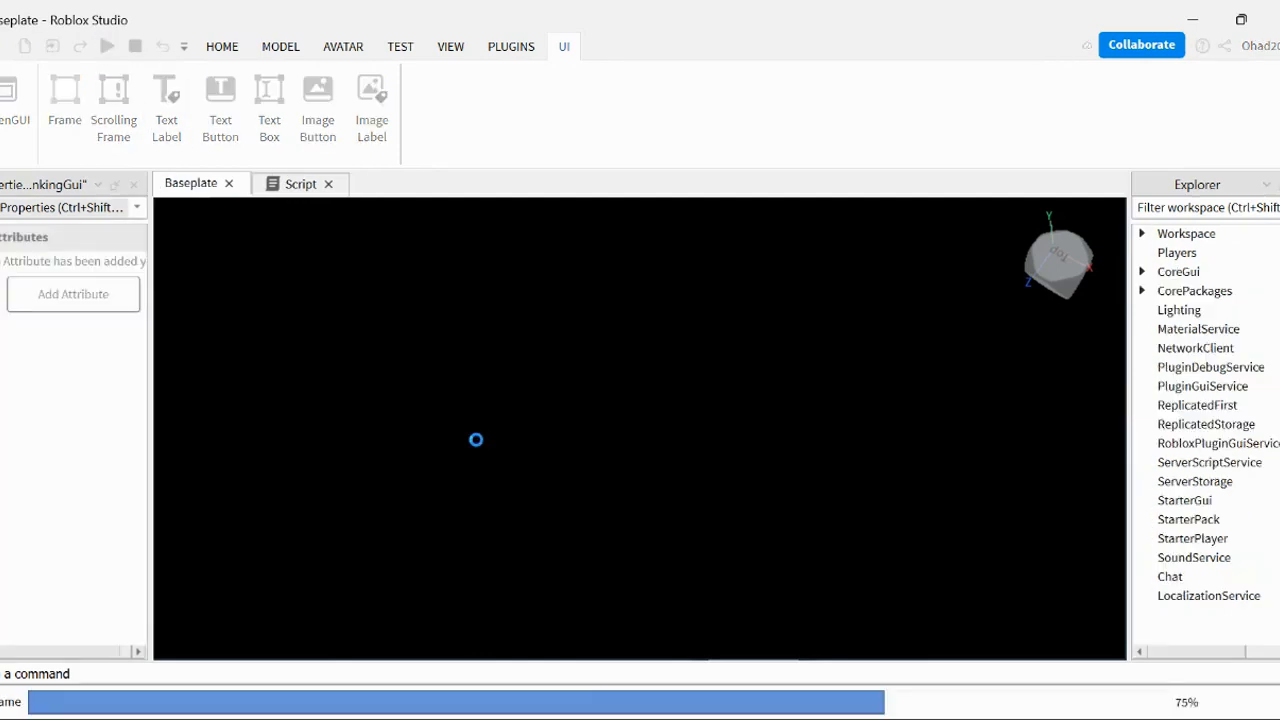
Watch the Blink frame flicker during play, ending with the Roblox menu open.
left_click(135, 46)
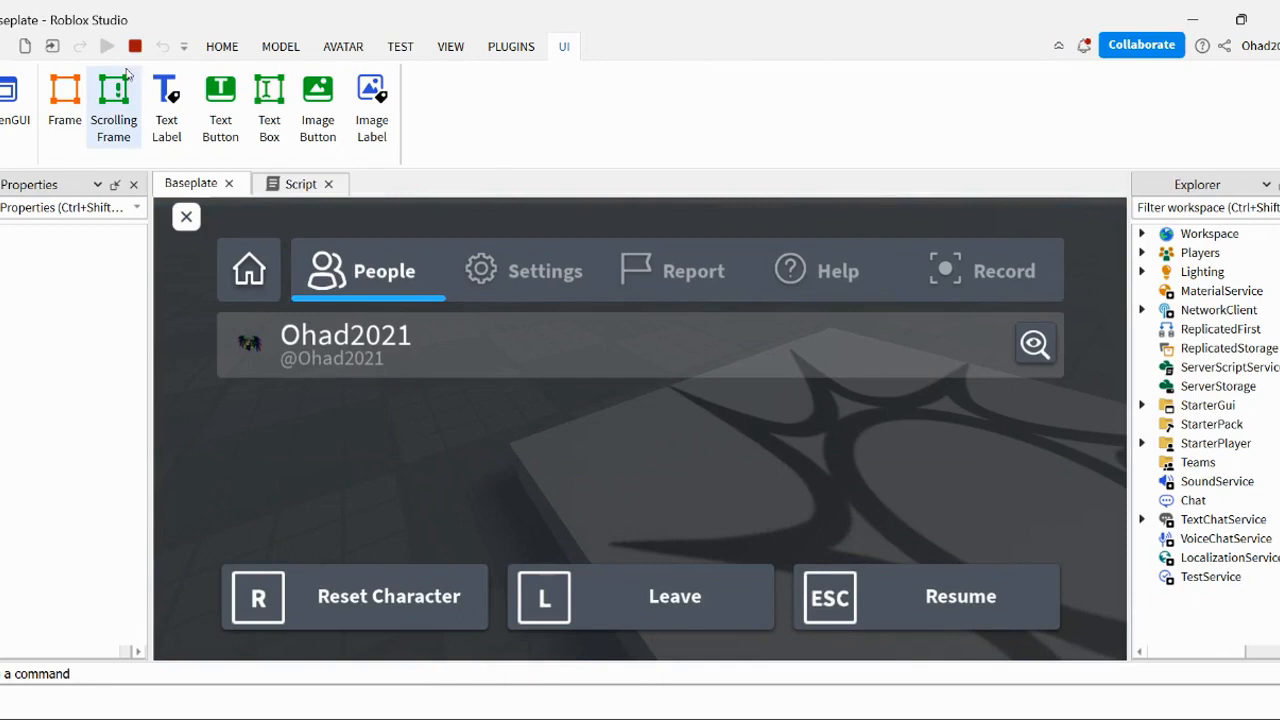
Stop the play test and disable BlinkingGui, clearing the selection.
left_click(106, 46)
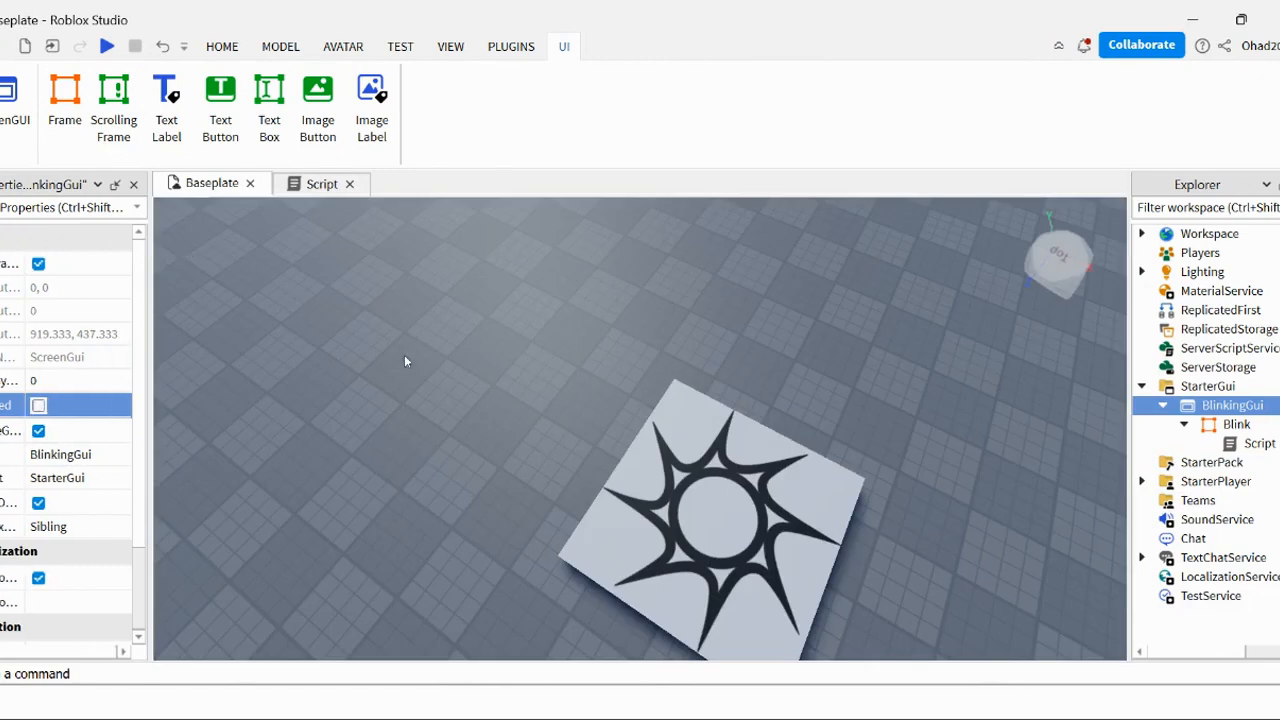
left_click(221, 46)
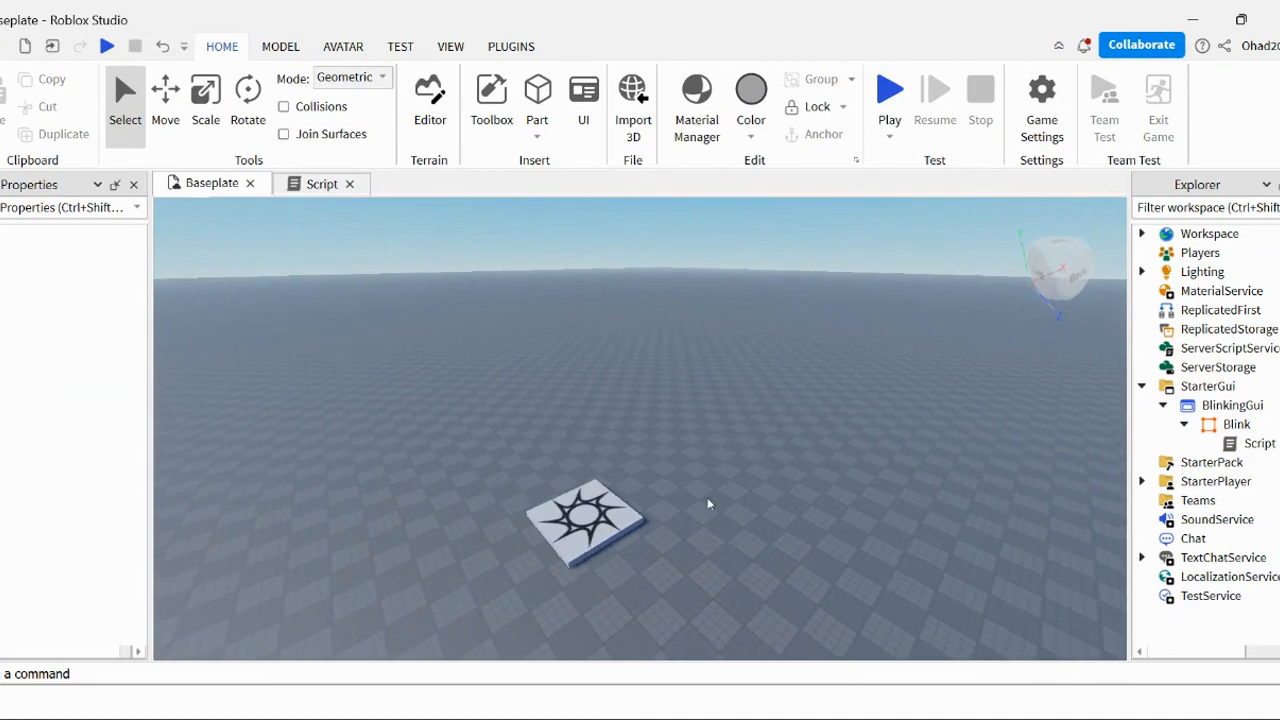
mouse_move(640, 459)
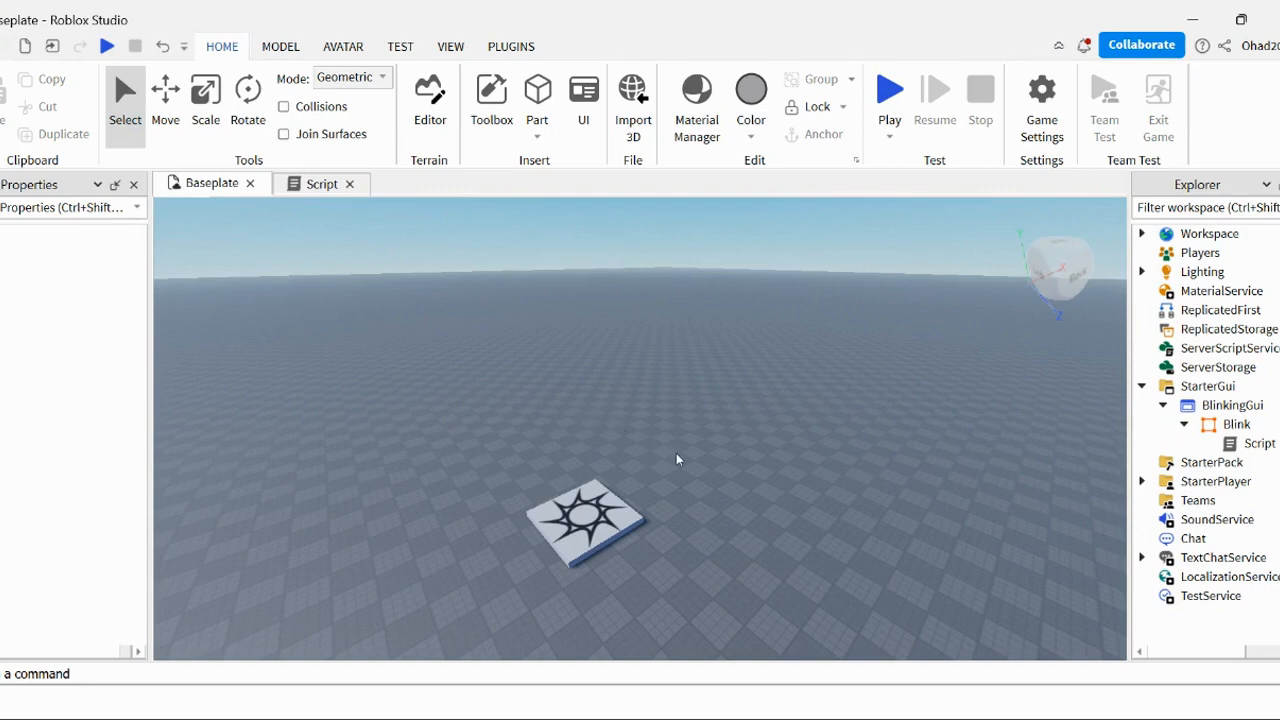
mouse_move(517, 365)
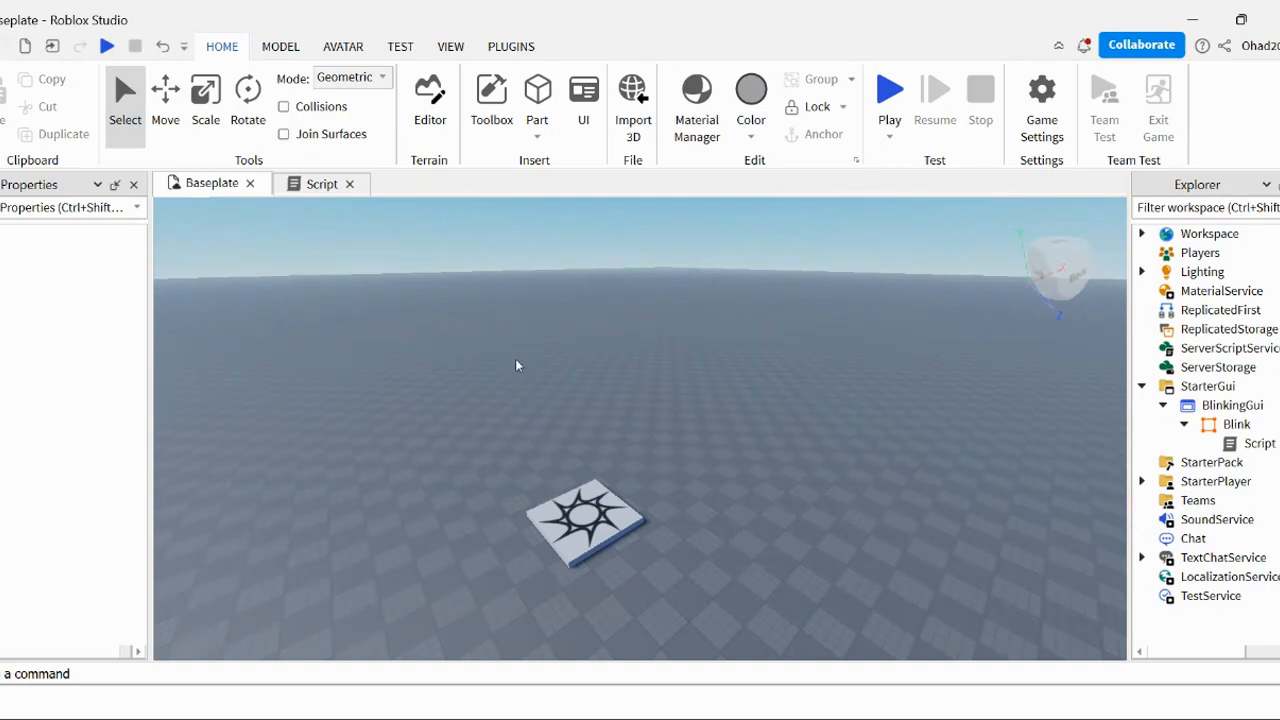
mouse_move(540, 403)
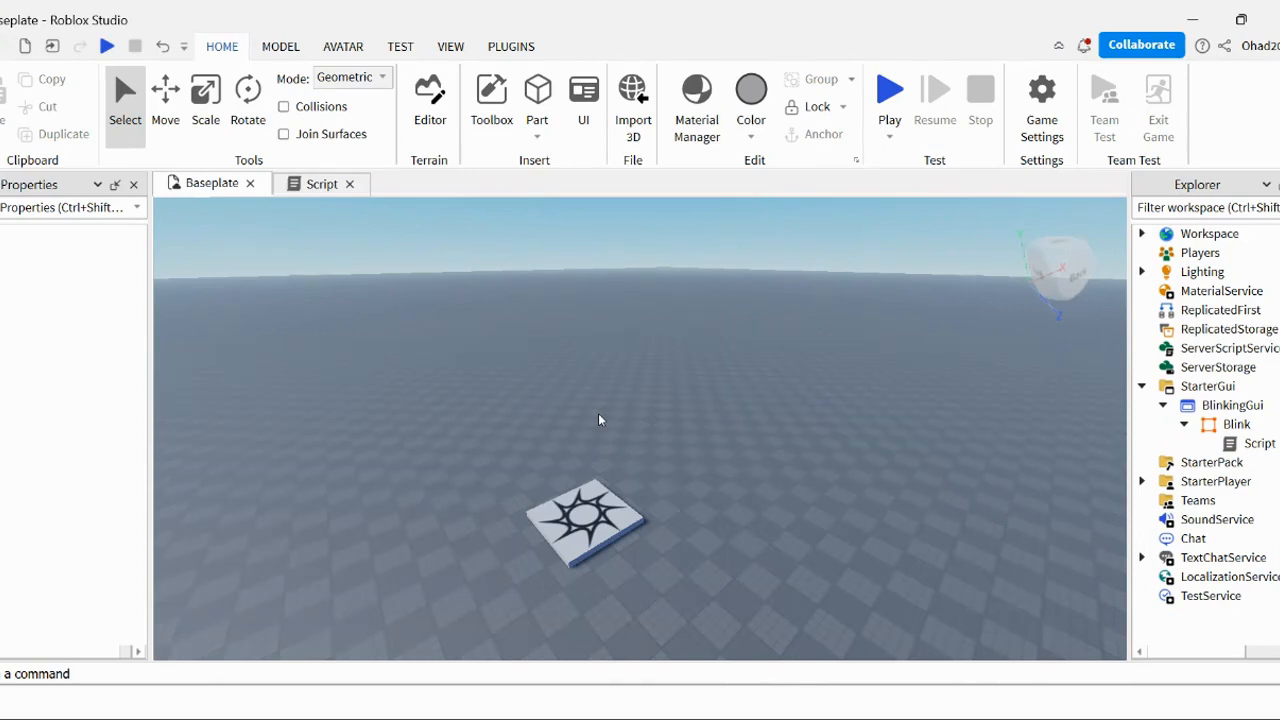
mouse_move(632, 436)
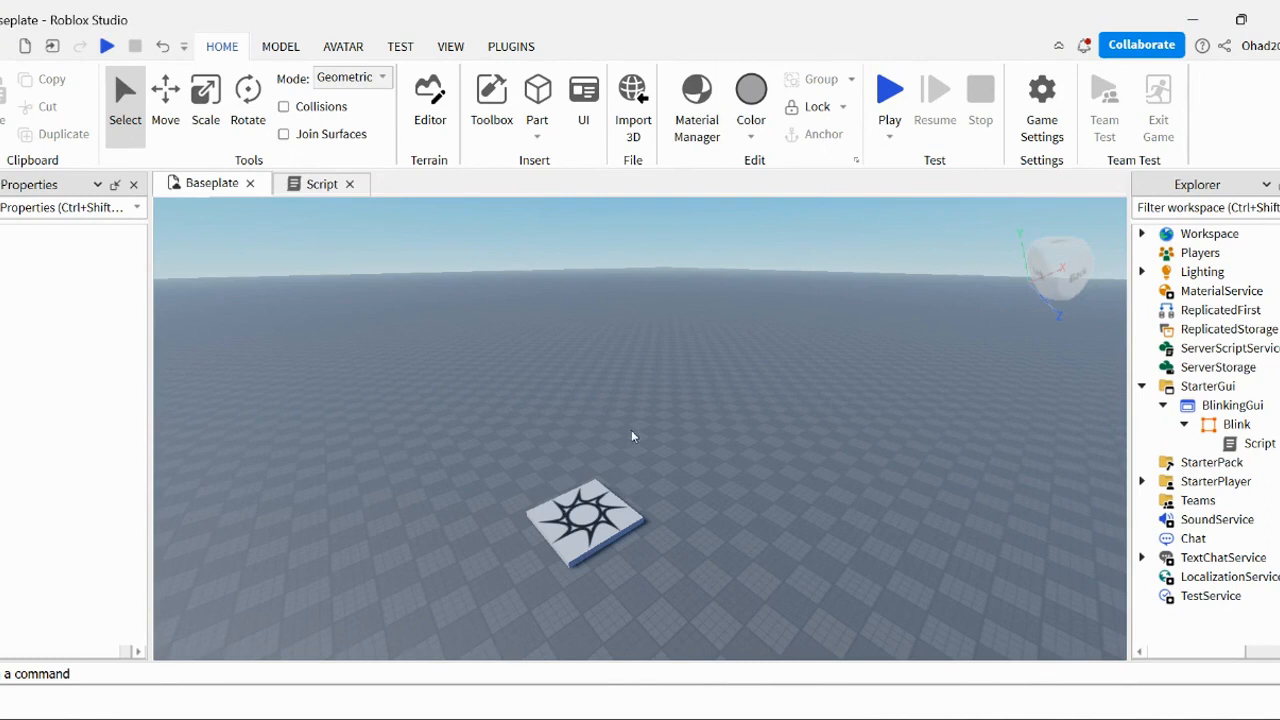
mouse_move(481, 481)
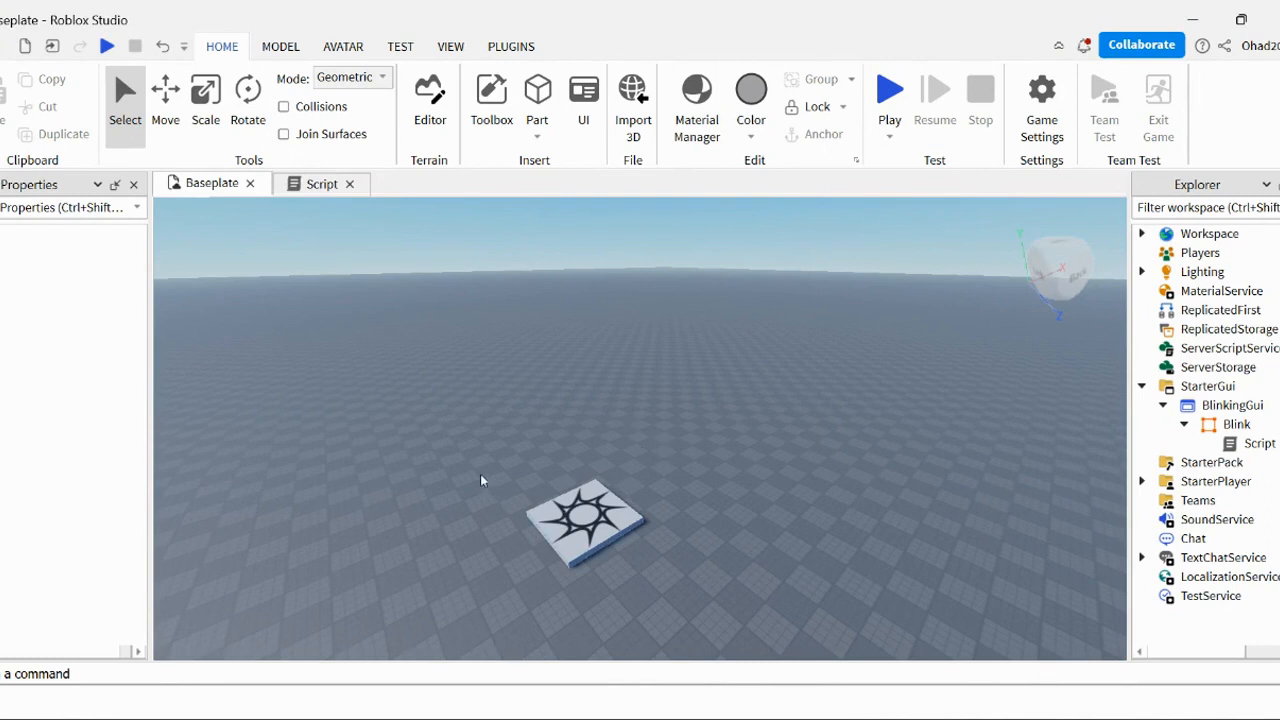
mouse_move(798, 379)
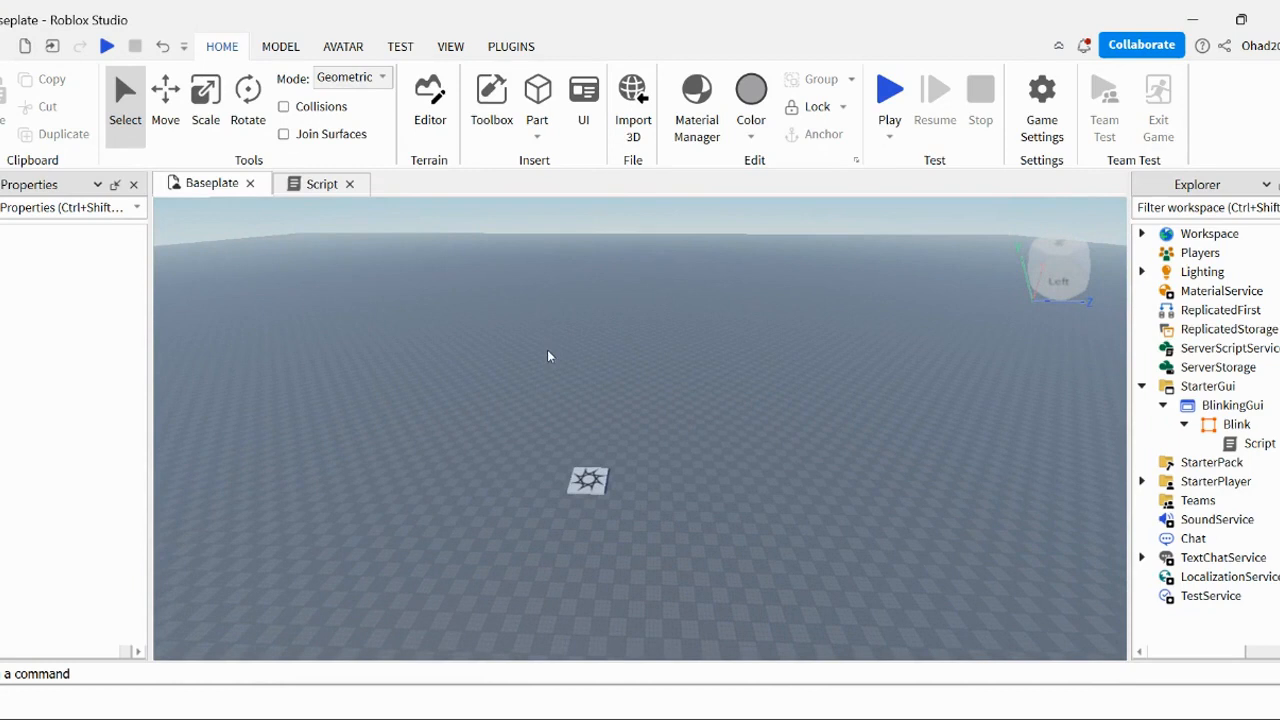
mouse_move(349, 400)
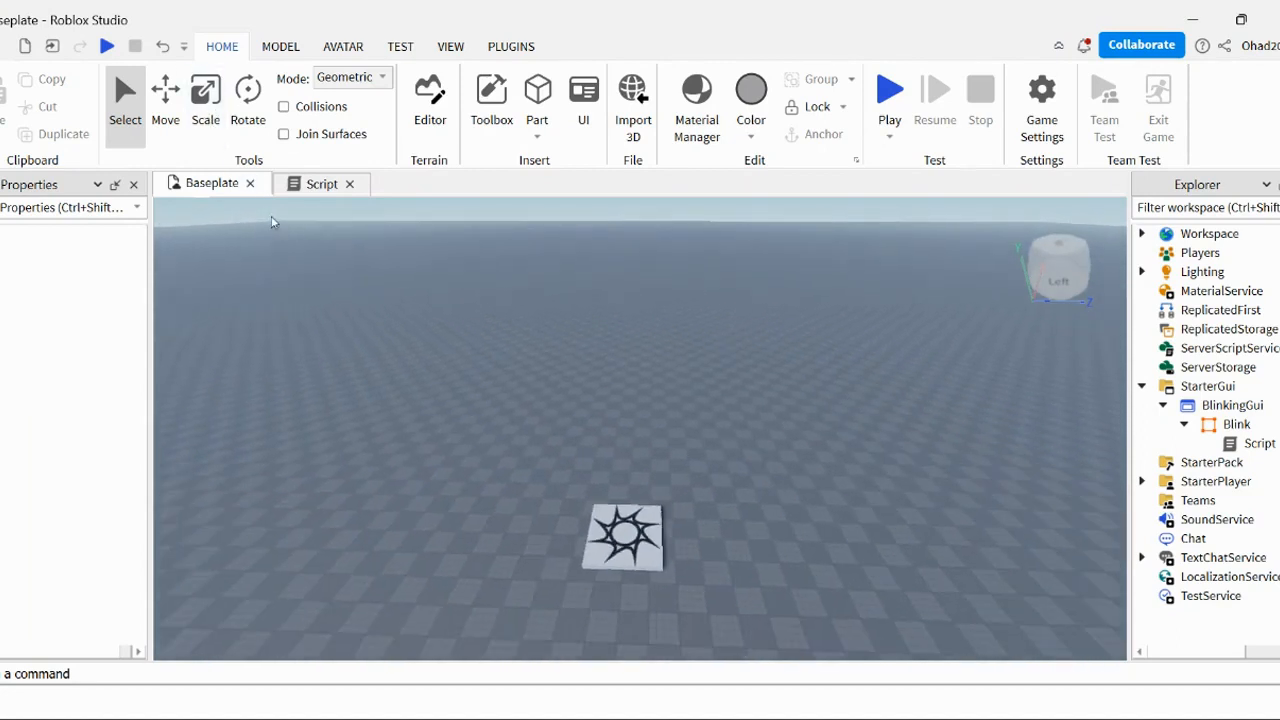
mouse_move(490, 466)
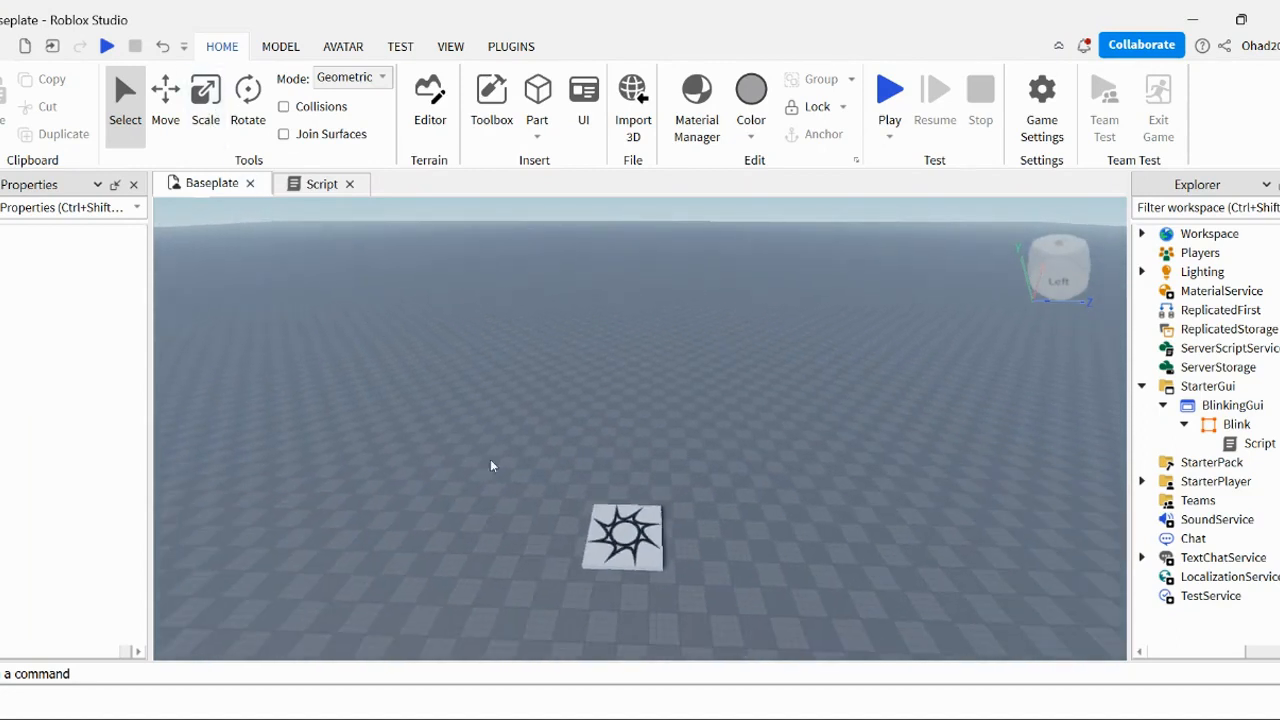